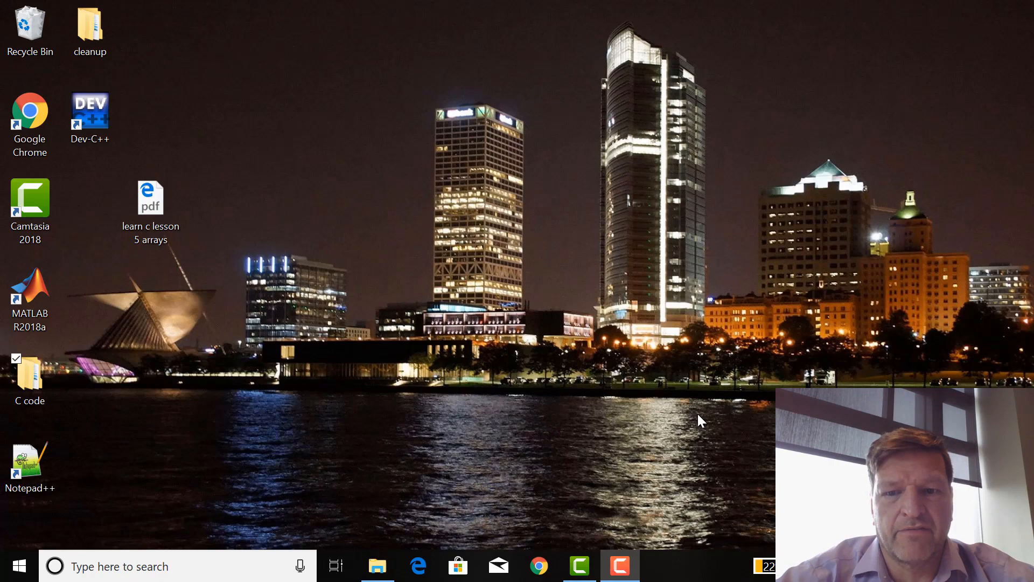
pyautogui.moveTo(4, 441)
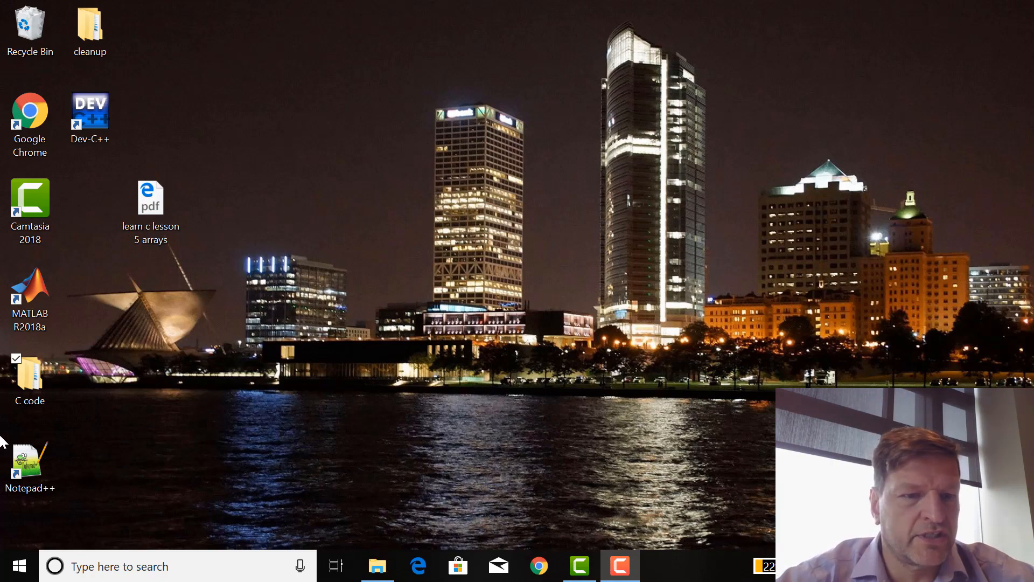
pyautogui.moveTo(77, 456)
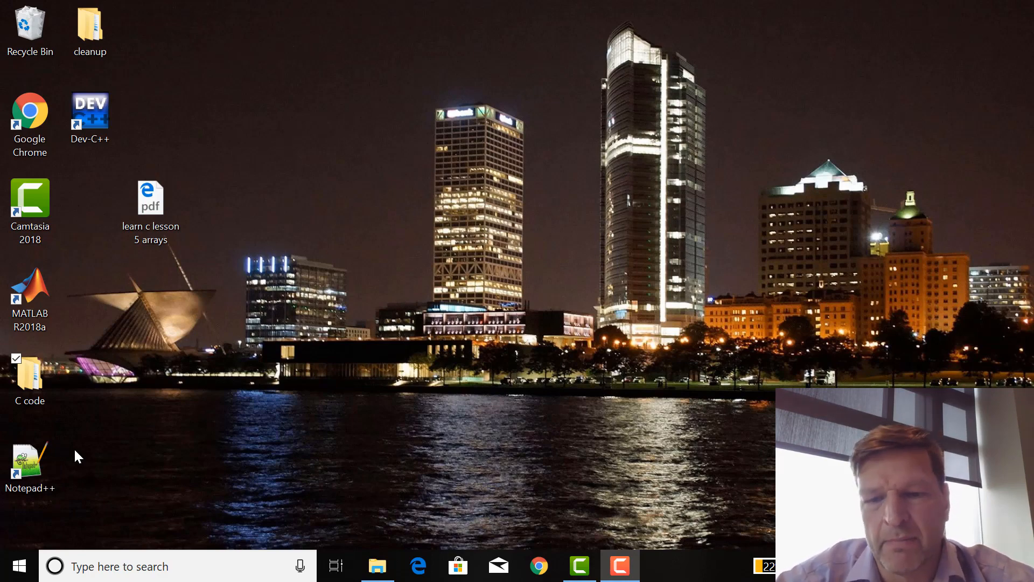
# Launch Dev-C++ and open lesson8.dev from Desktop > C code > lesson8.
pyautogui.click(90, 117)
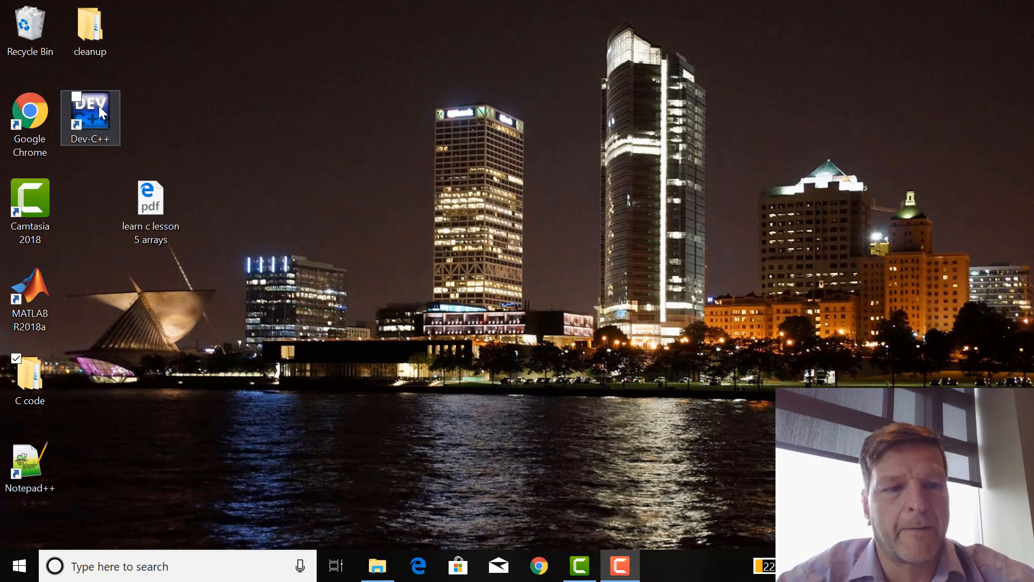
pyautogui.doubleClick(90, 118)
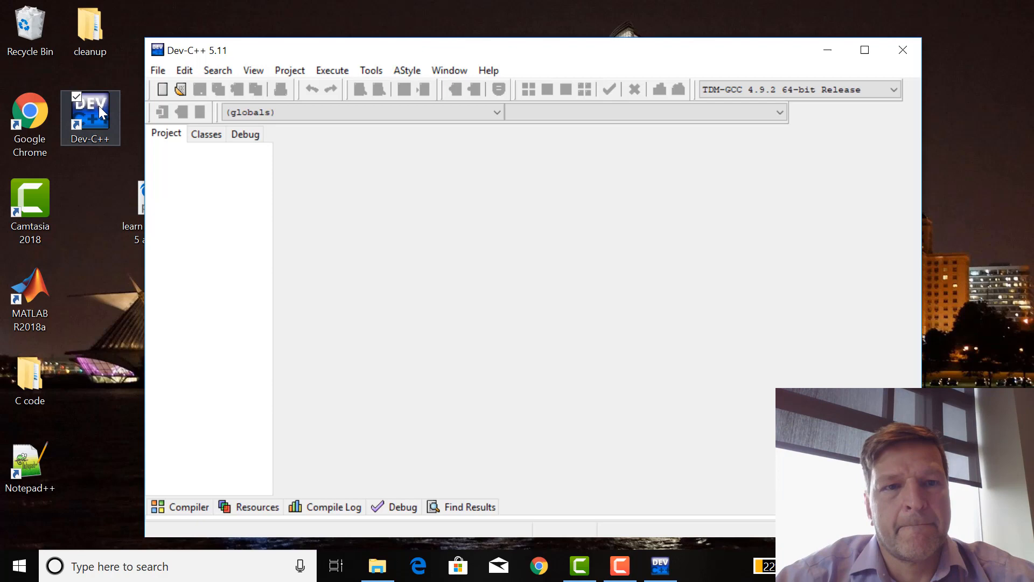
pyautogui.moveTo(164, 88)
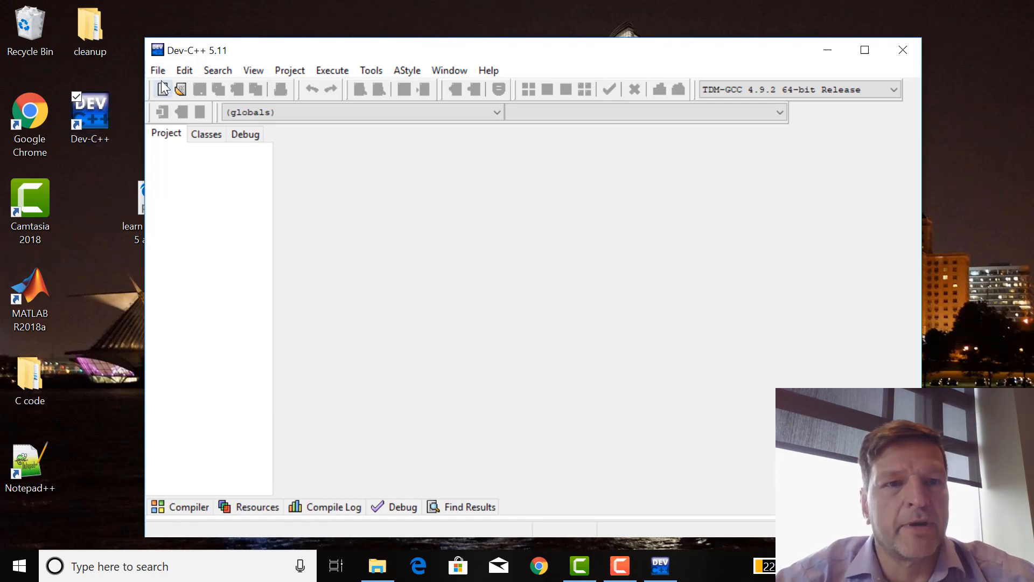
pyautogui.click(158, 70)
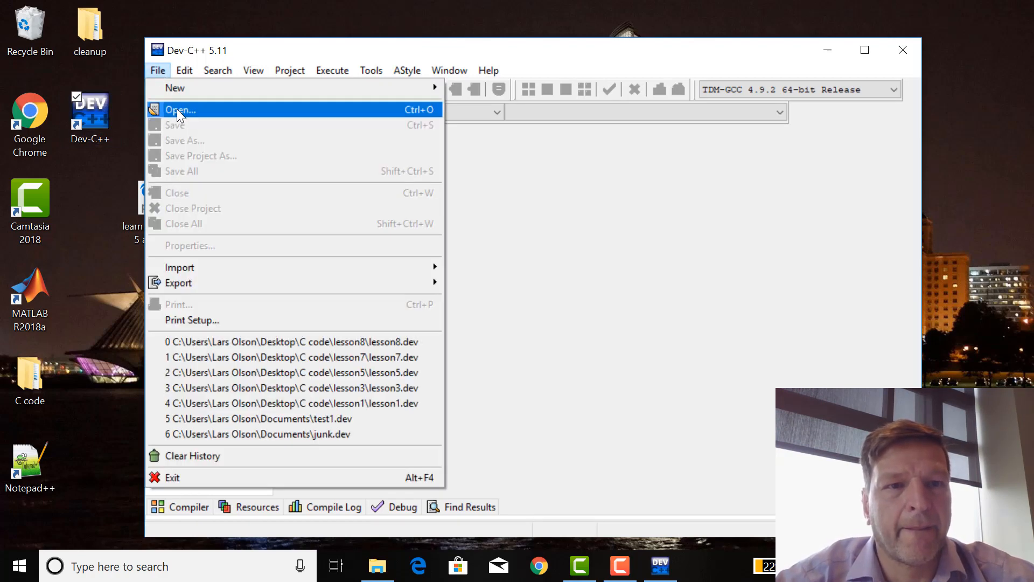
pyautogui.click(180, 110)
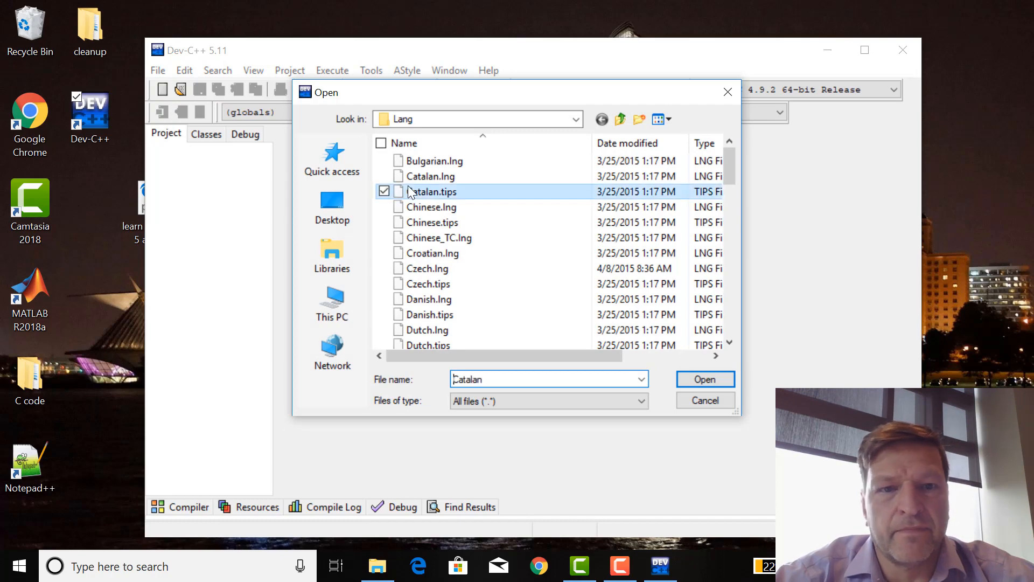
pyautogui.click(332, 206)
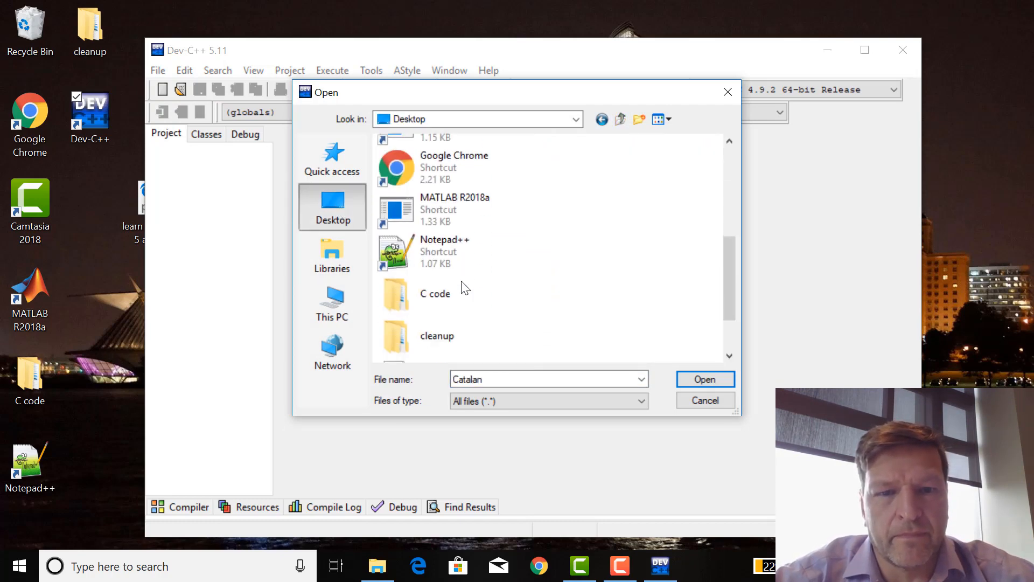
pyautogui.doubleClick(436, 293)
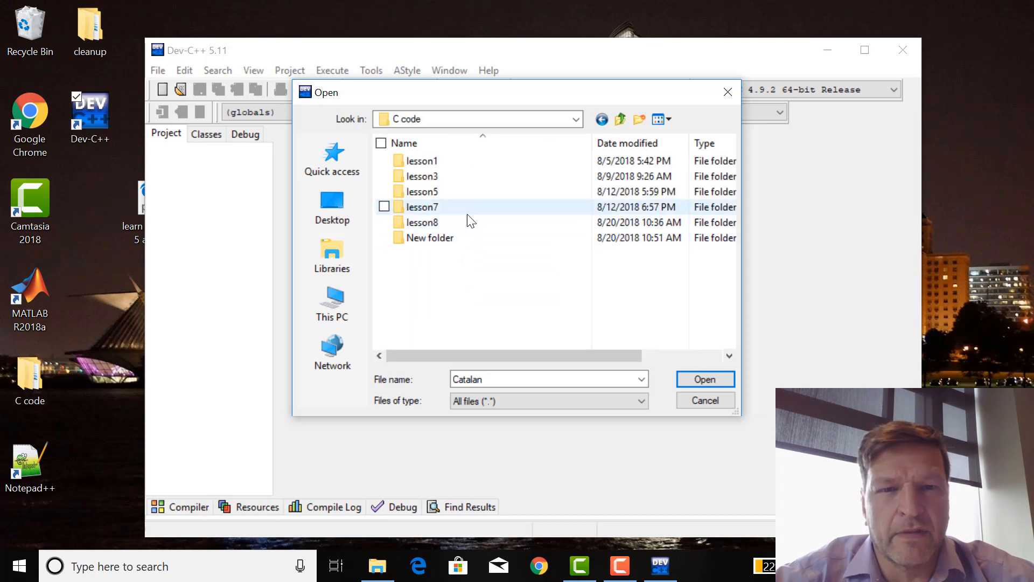
pyautogui.doubleClick(422, 222)
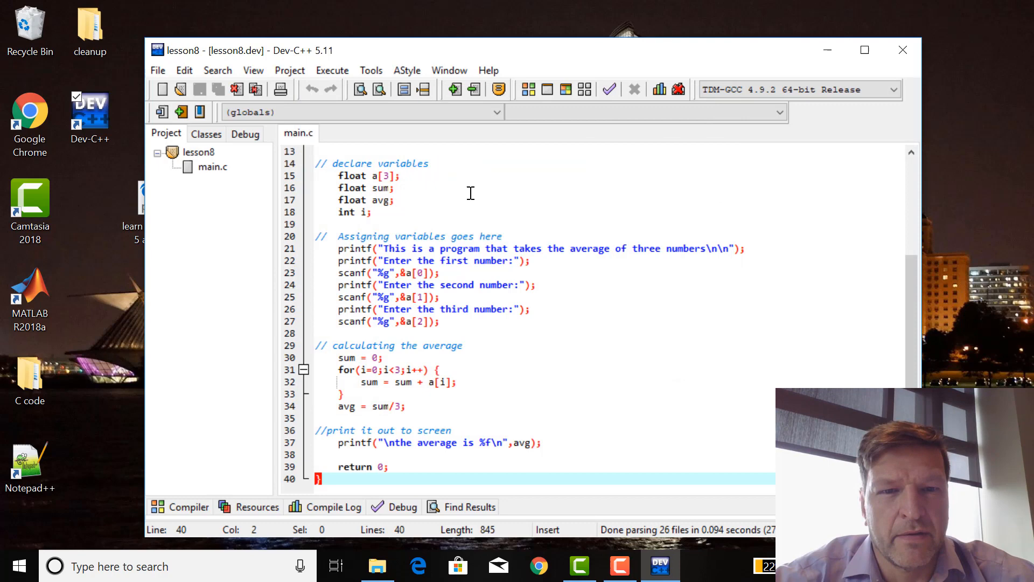
# Close the lesson8 project with its keyboard shortcut.
pyautogui.press('ctrl+a')
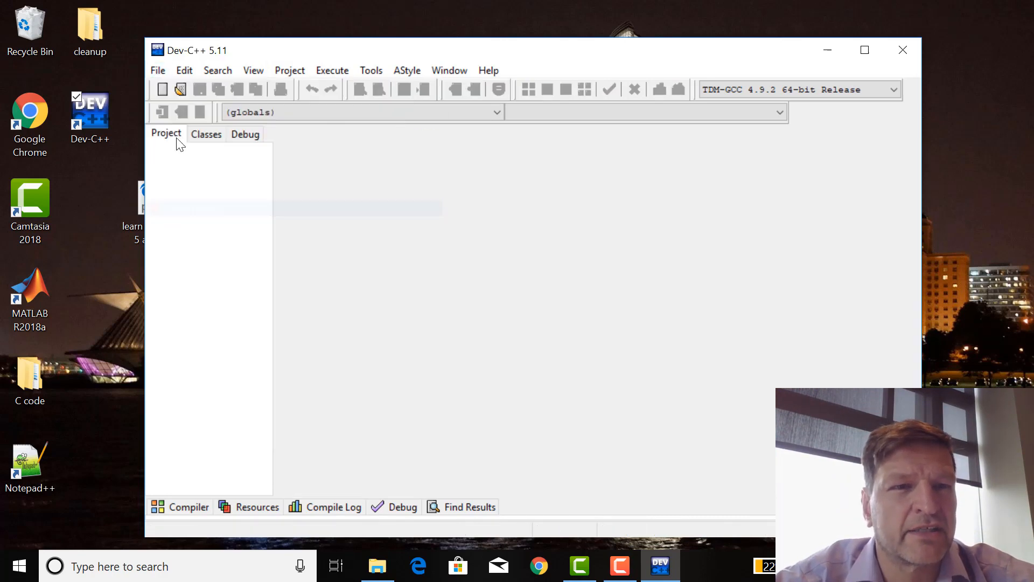
# Create a new C console application project named lesson9.
pyautogui.click(158, 70)
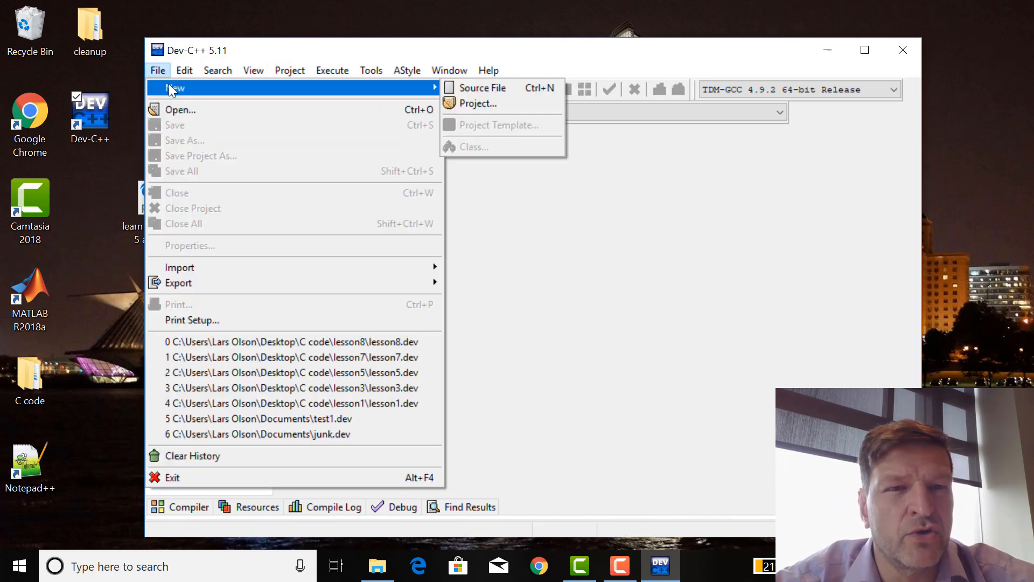
pyautogui.click(184, 70)
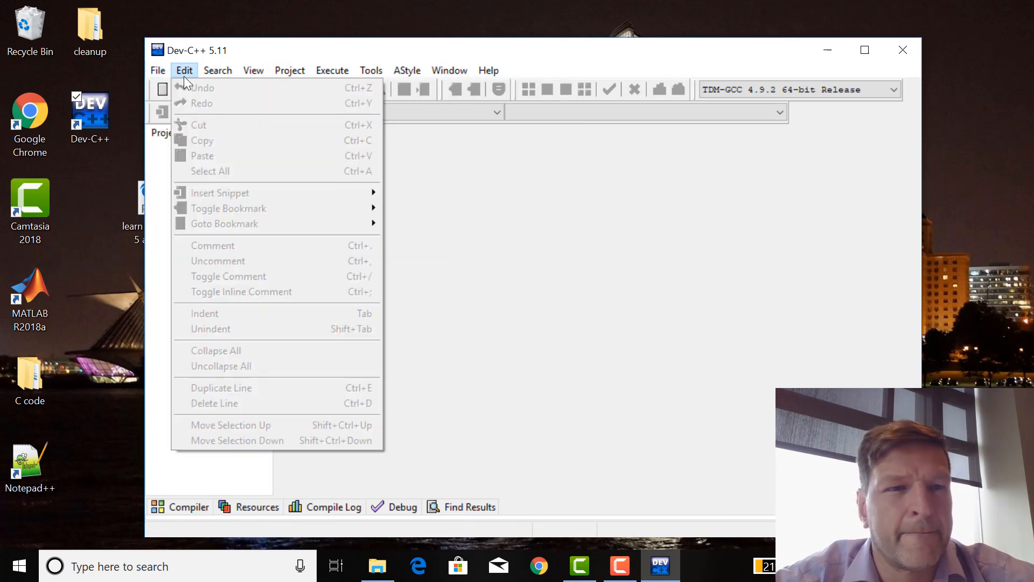
pyautogui.click(157, 70)
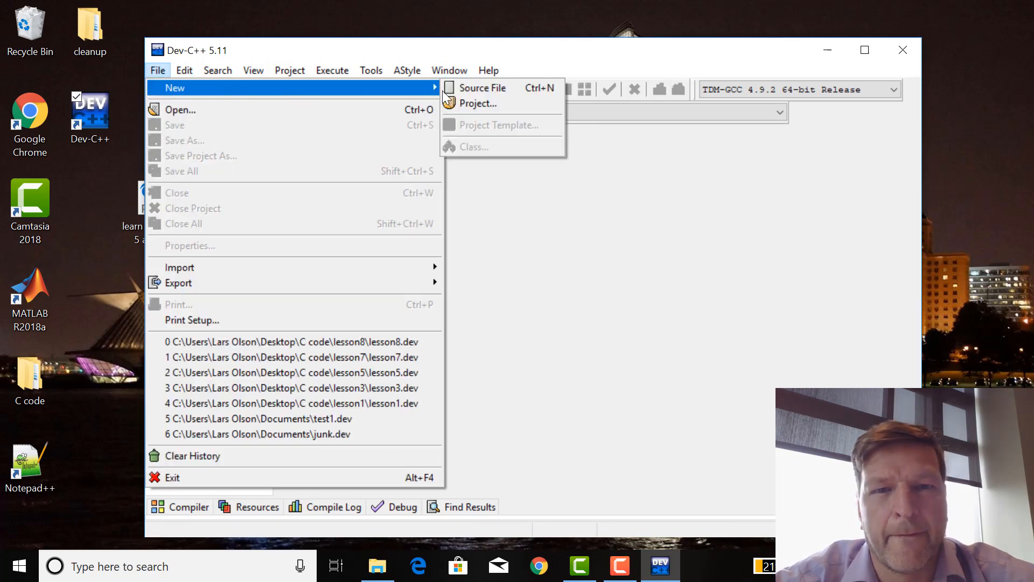
pyautogui.click(478, 104)
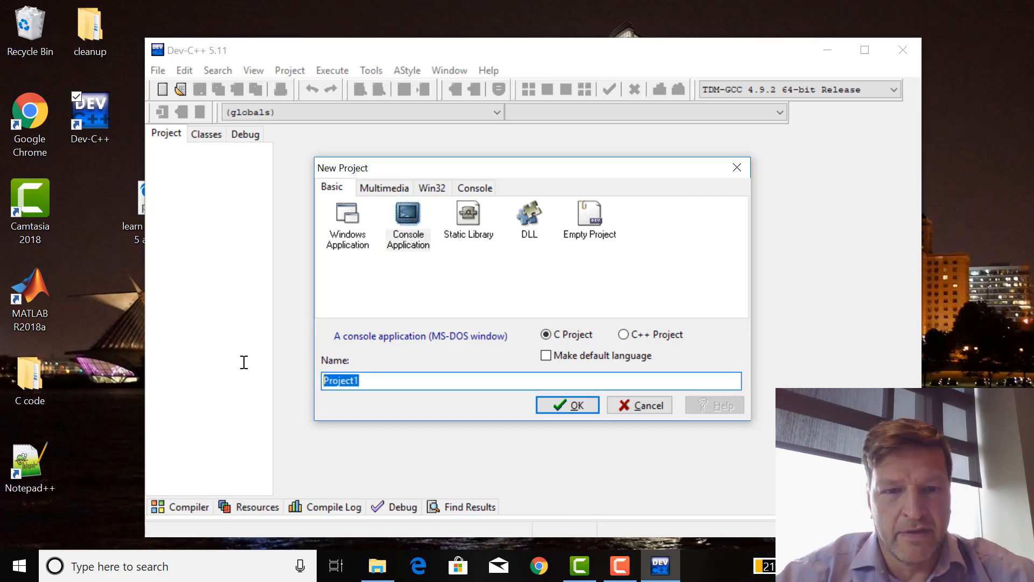
pyautogui.write('lesson')
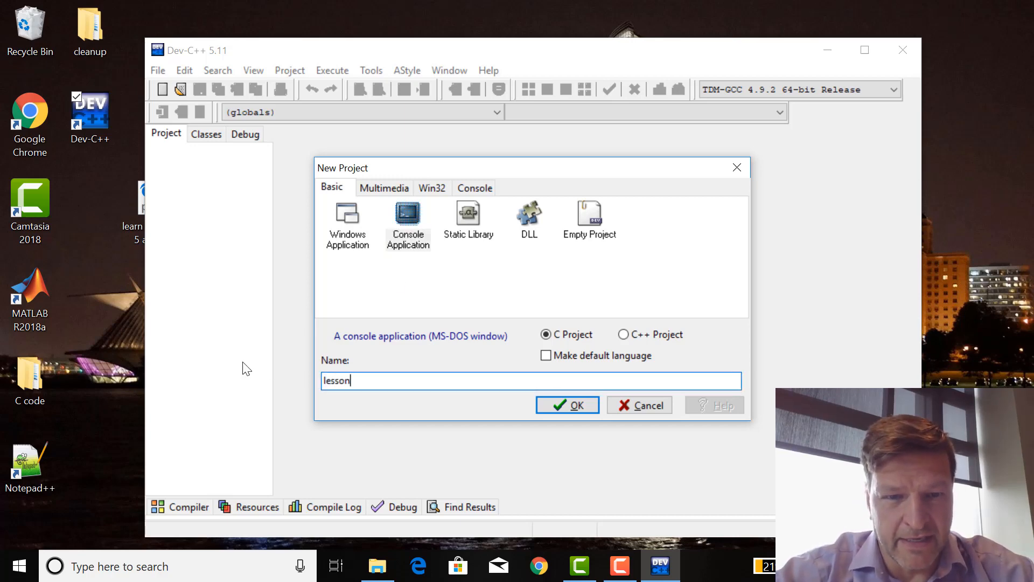
pyautogui.write('9')
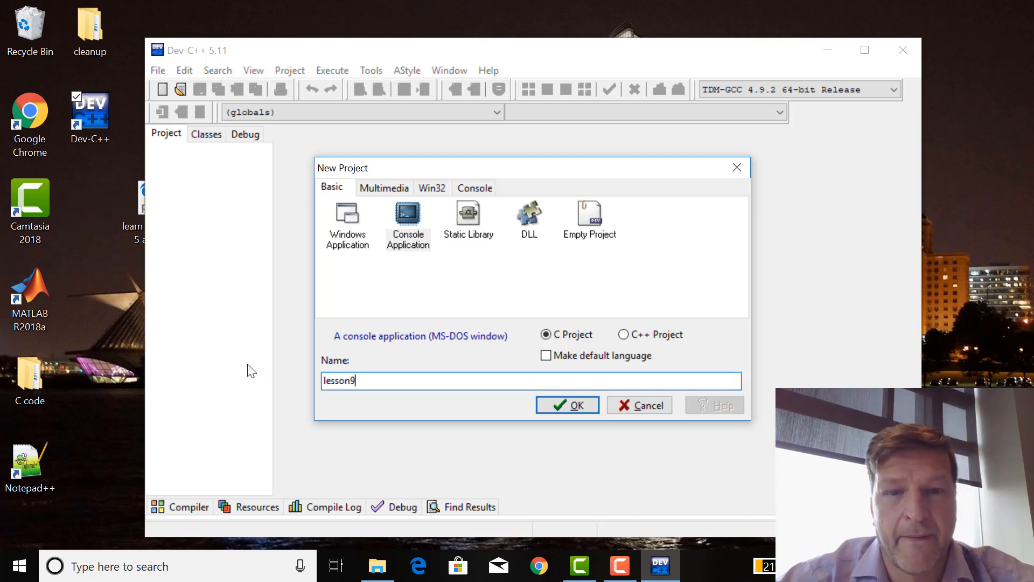
pyautogui.click(566, 404)
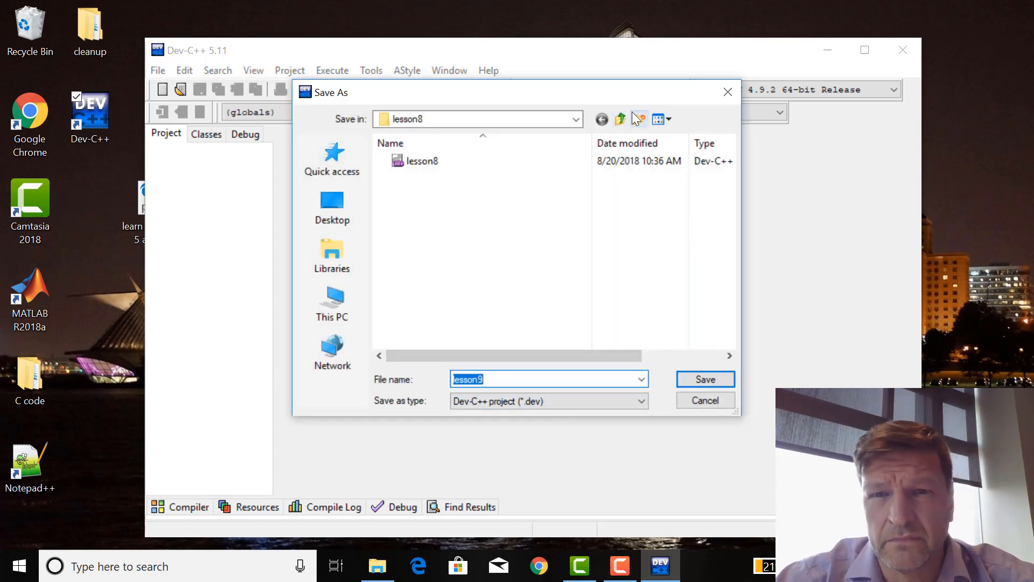
# Save the lesson9 project into a new lesson9 folder under C code.
pyautogui.click(639, 120)
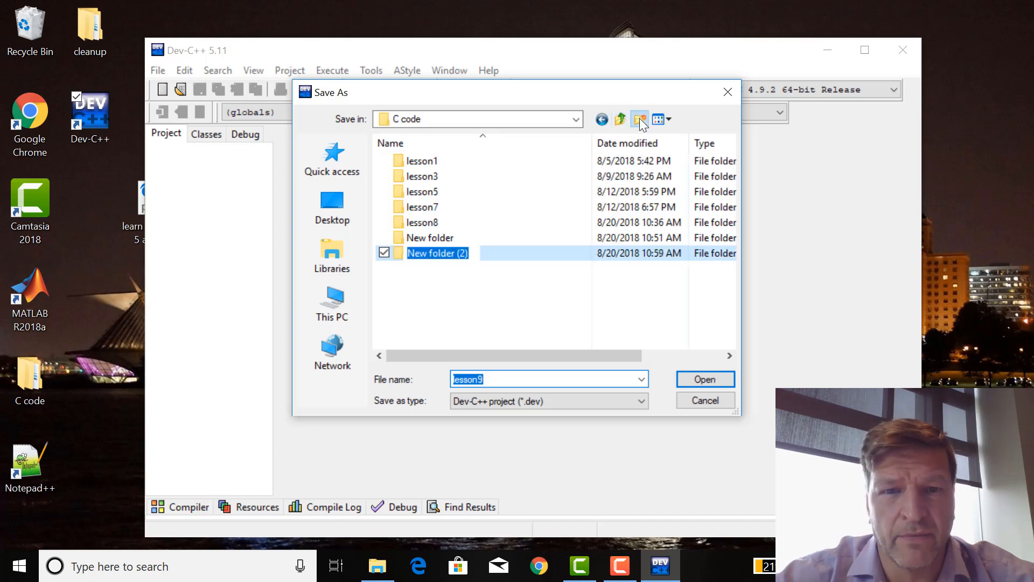
pyautogui.write('lesson9')
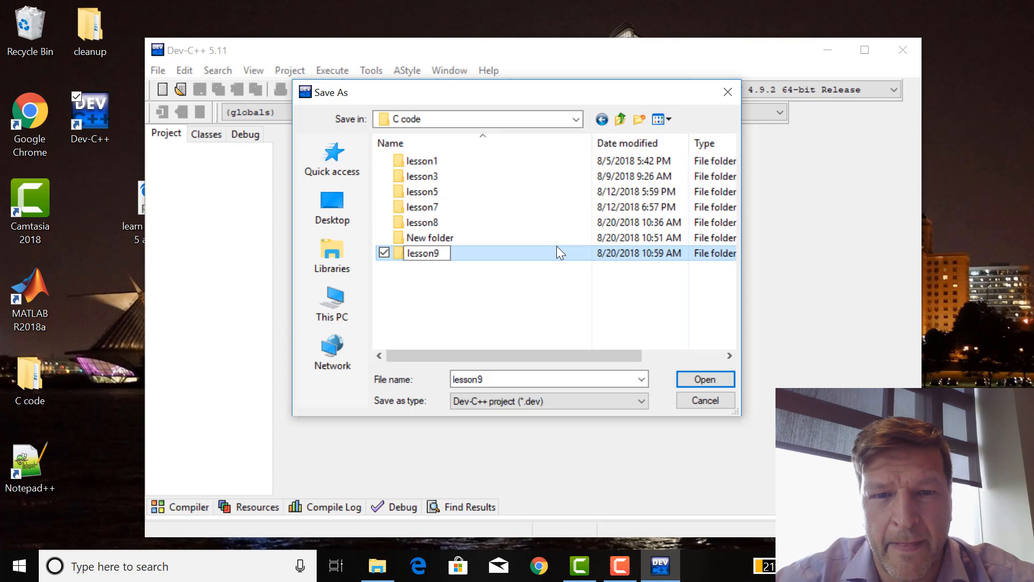
pyautogui.doubleClick(422, 253)
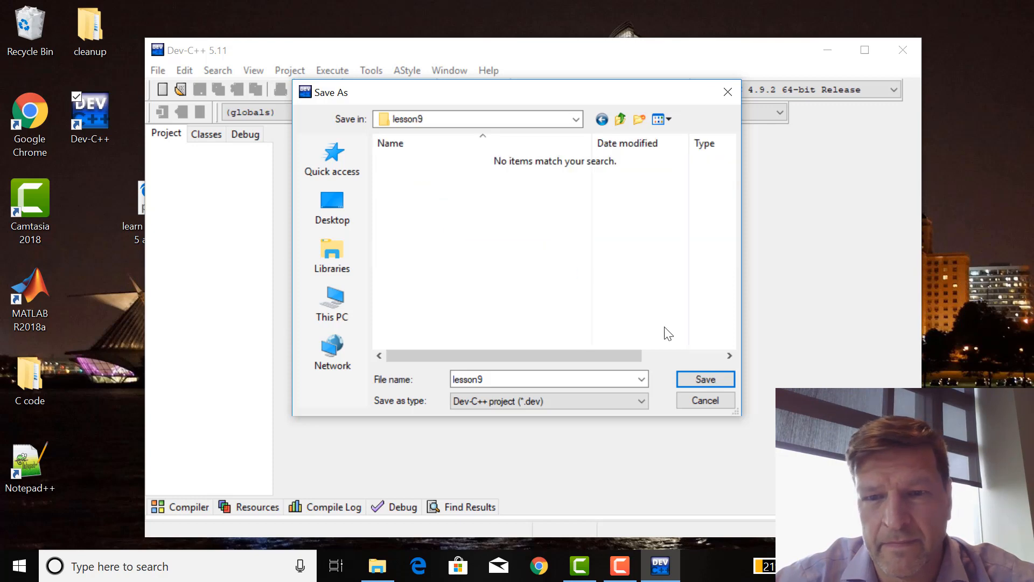
pyautogui.click(704, 378)
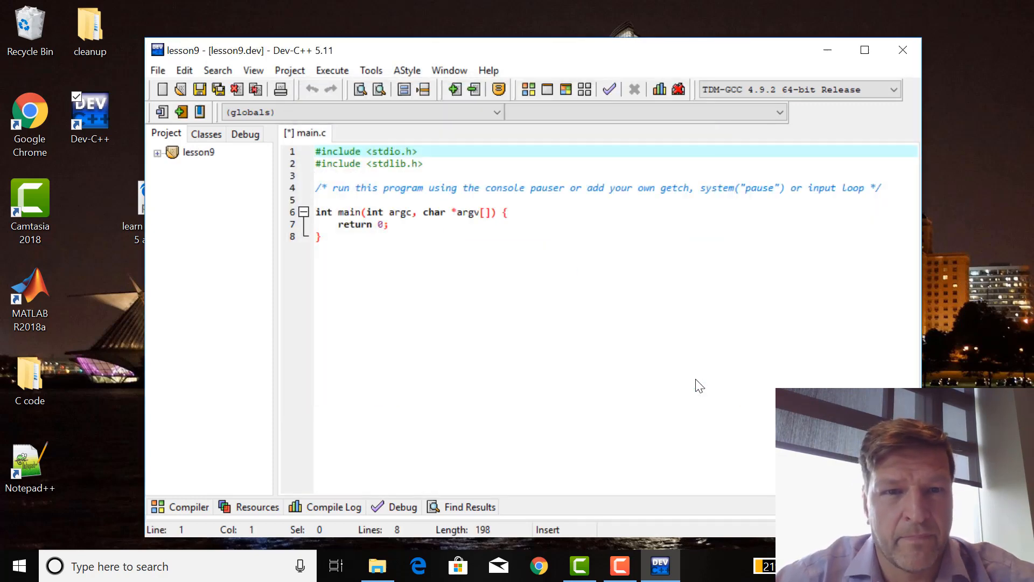
# Paste the three-number averaging code over the template, compile, and save as main.c.
pyautogui.press('ctrl+a')
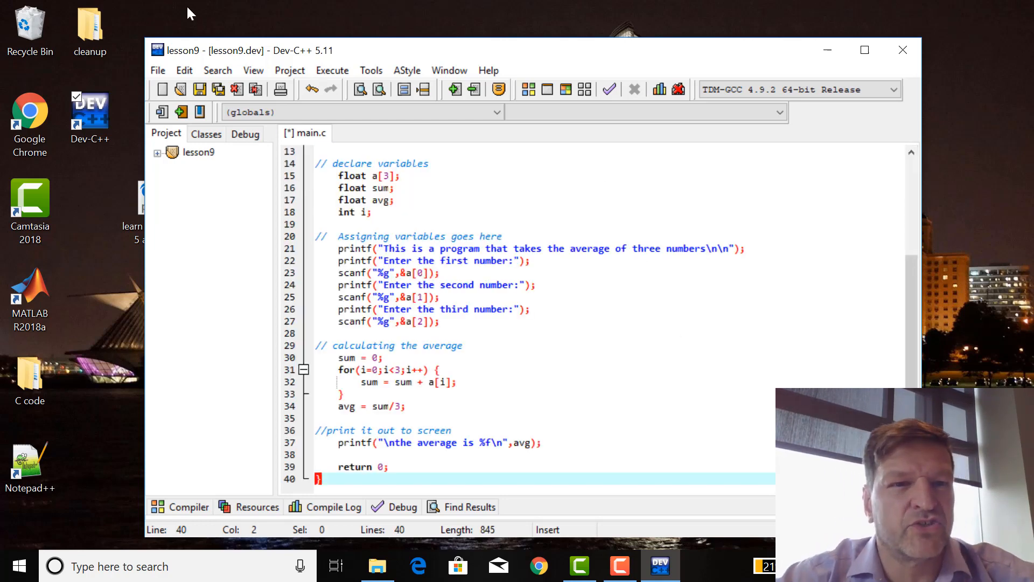
pyautogui.click(197, 89)
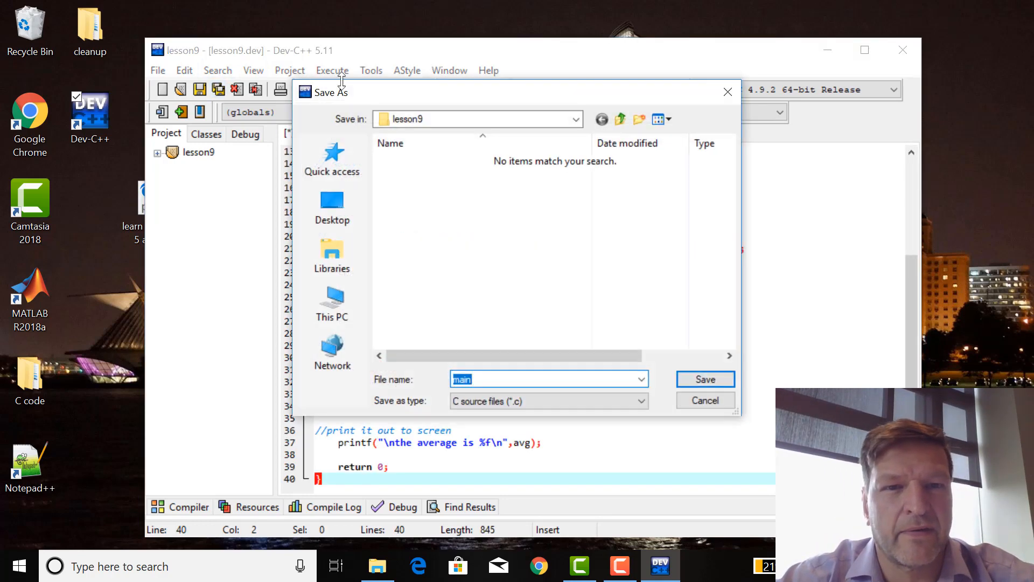
pyautogui.click(705, 378)
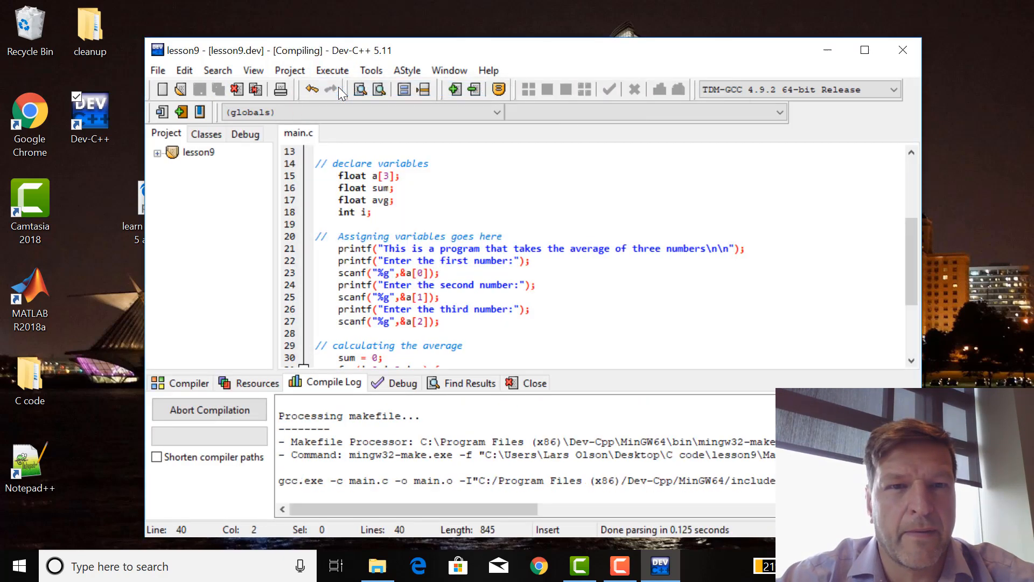
# Run the compiled lesson9 averaging program from the Execute menu.
pyautogui.click(331, 70)
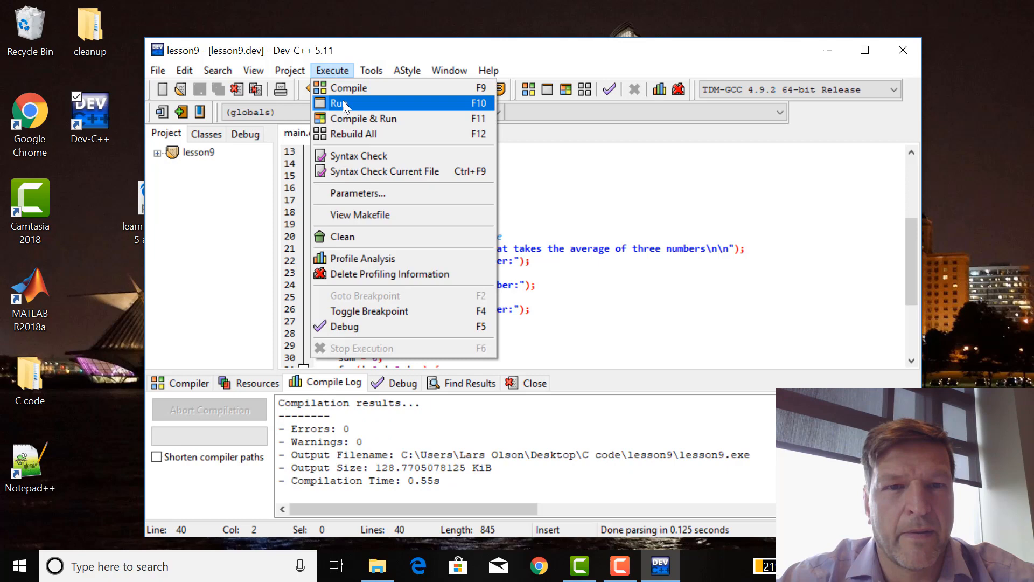
pyautogui.click(343, 102)
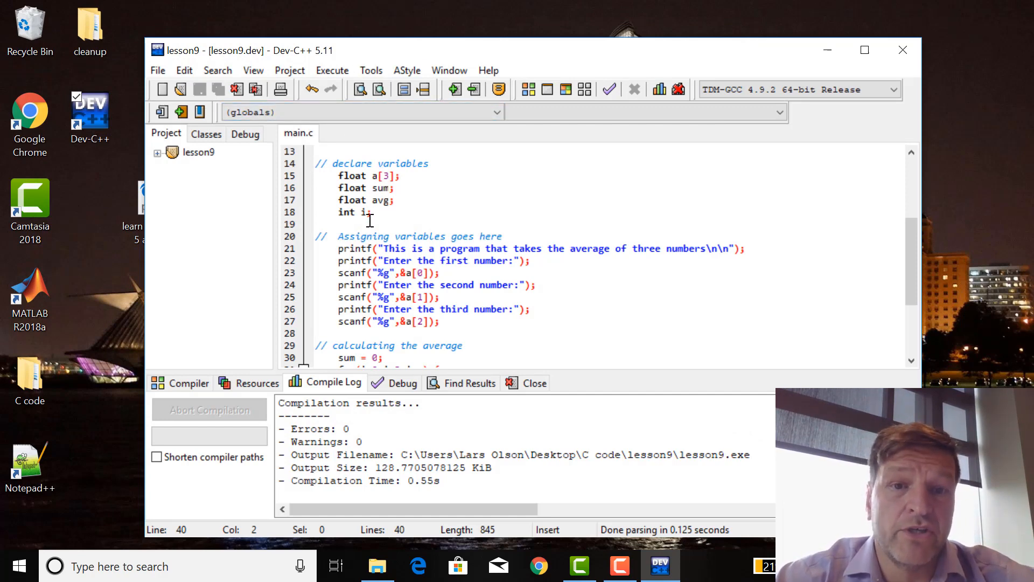
pyautogui.moveTo(62, 445)
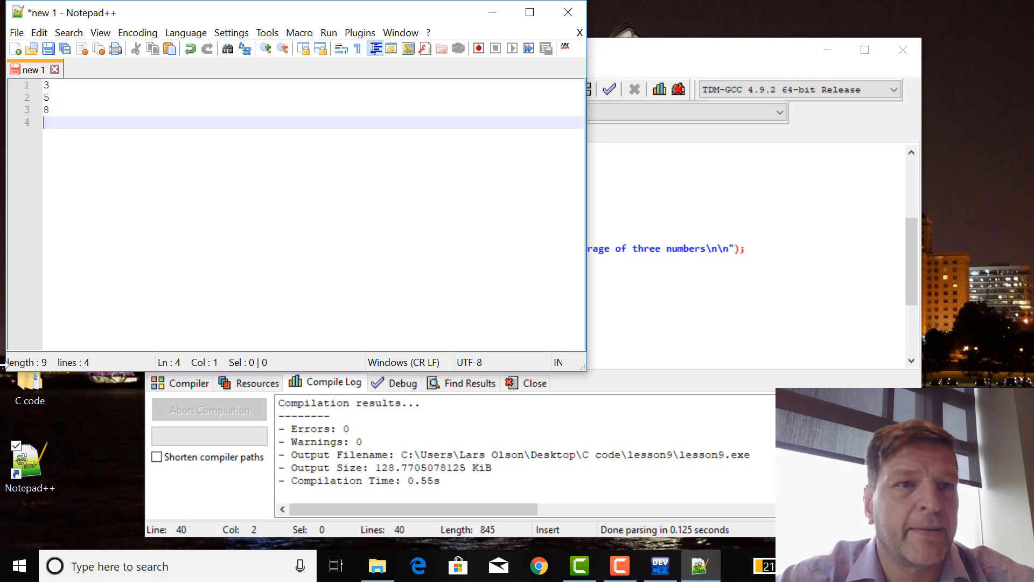
# Save the Notepad++ document holding 3, 5 and 8 as in.txt in lesson9.
pyautogui.click(16, 32)
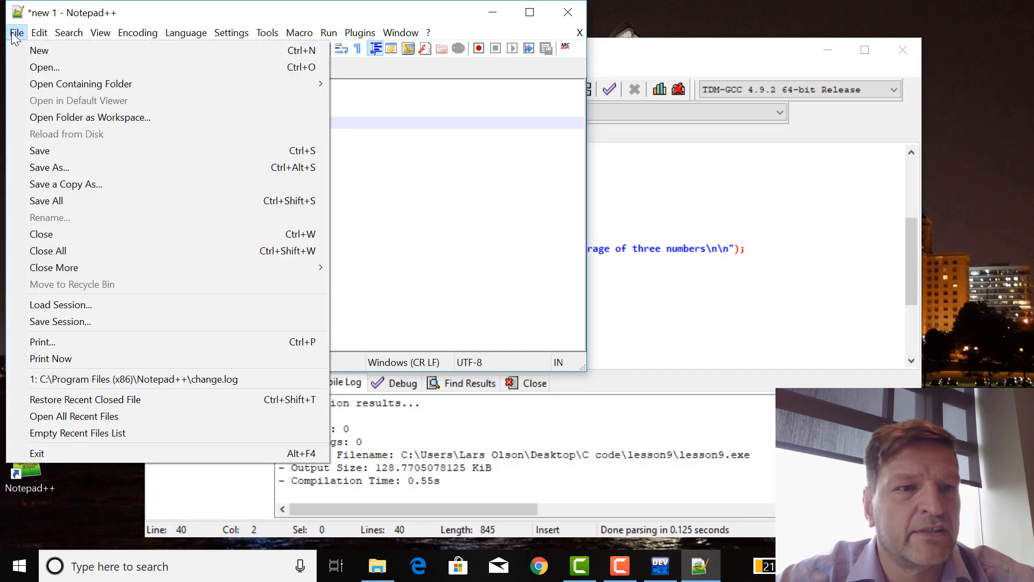
pyautogui.click(49, 166)
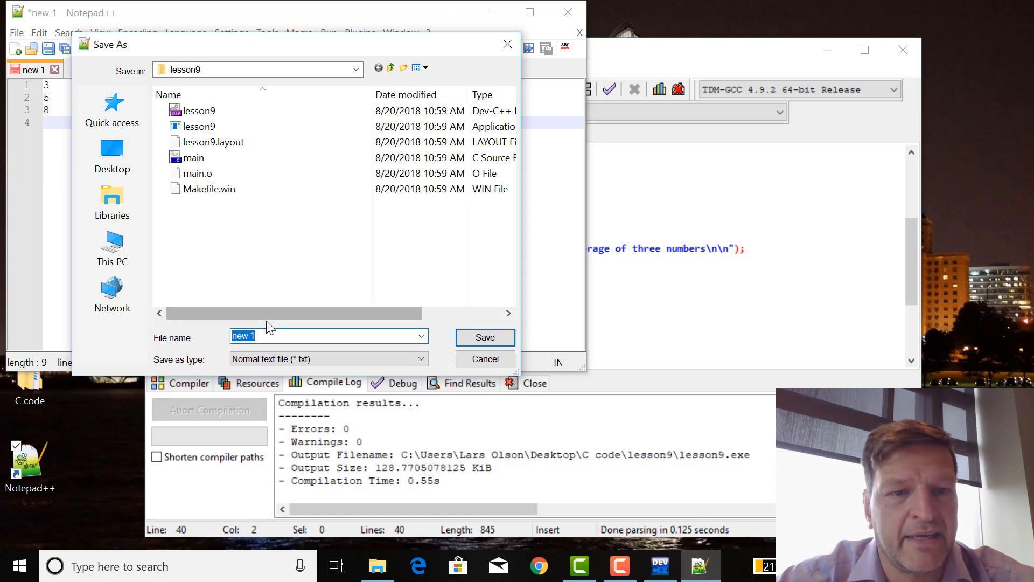
pyautogui.write('in')
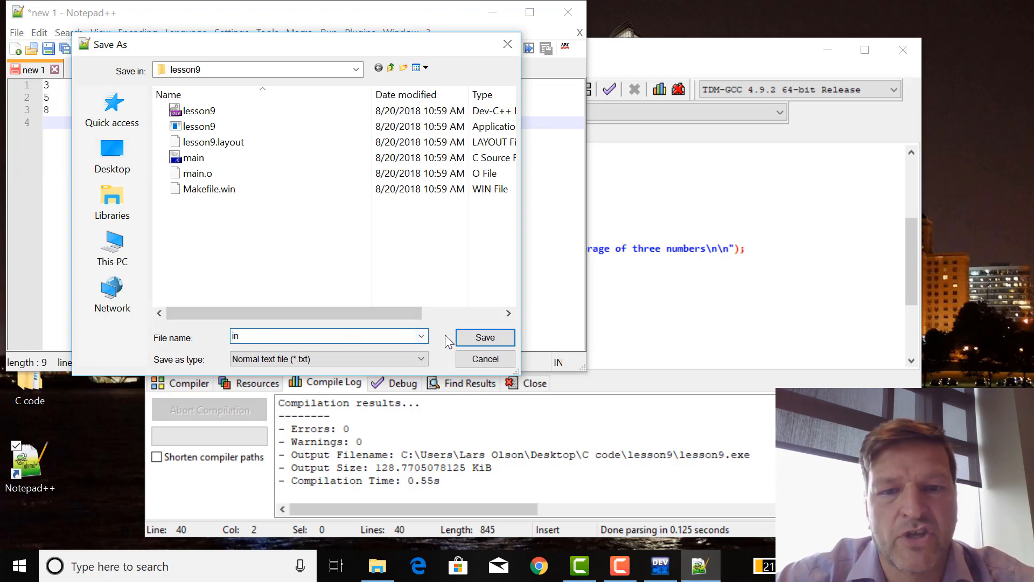
pyautogui.moveTo(485, 337)
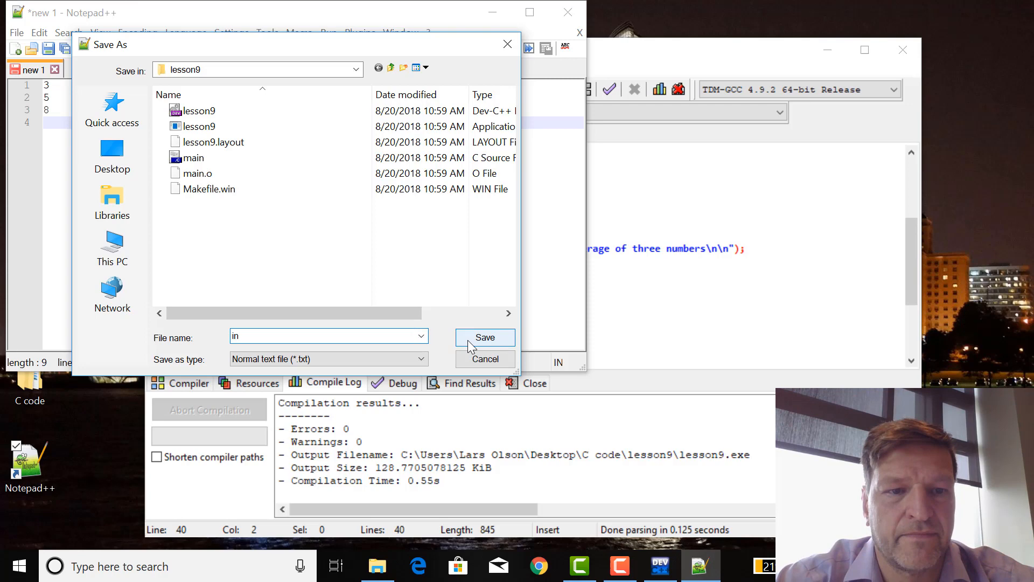
pyautogui.click(484, 338)
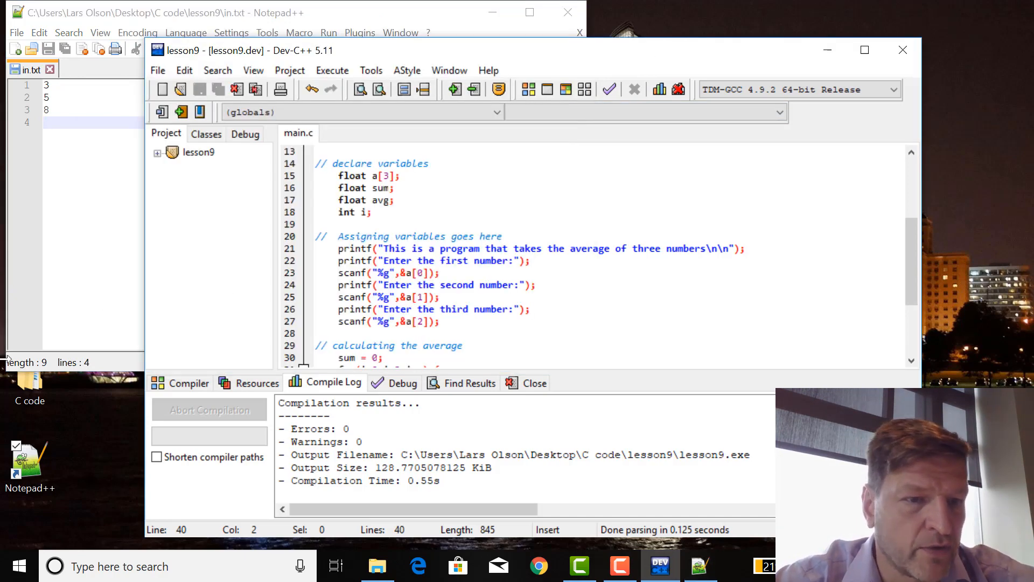
# Open File Explorer and browse into lesson9 to check that in.txt is there.
pyautogui.click(377, 566)
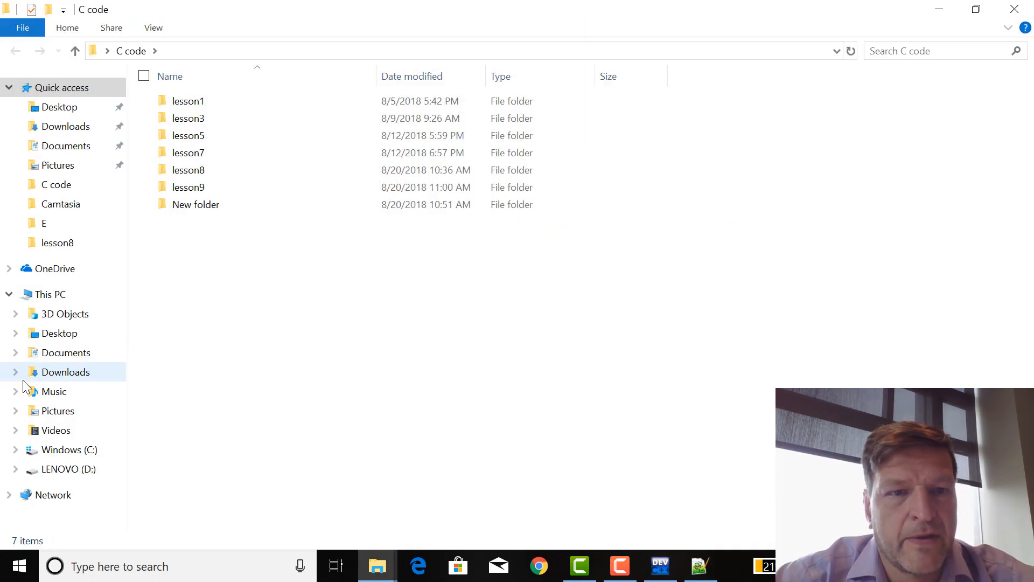
pyautogui.doubleClick(188, 187)
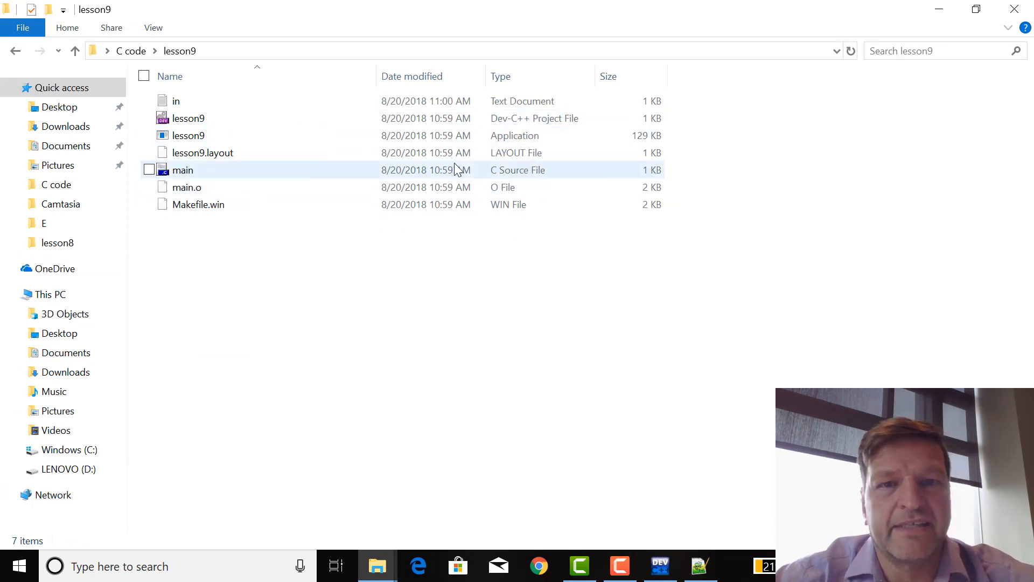
pyautogui.moveTo(1019, 9)
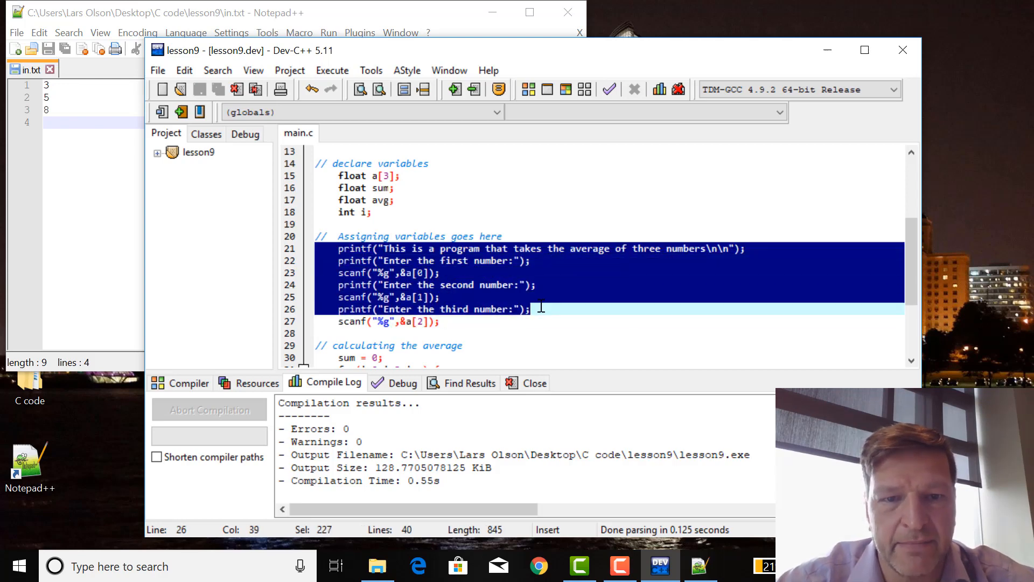
# Remove the keyboard input lines and declare FILE *fp; below the variable declarations.
pyautogui.press('Delete')
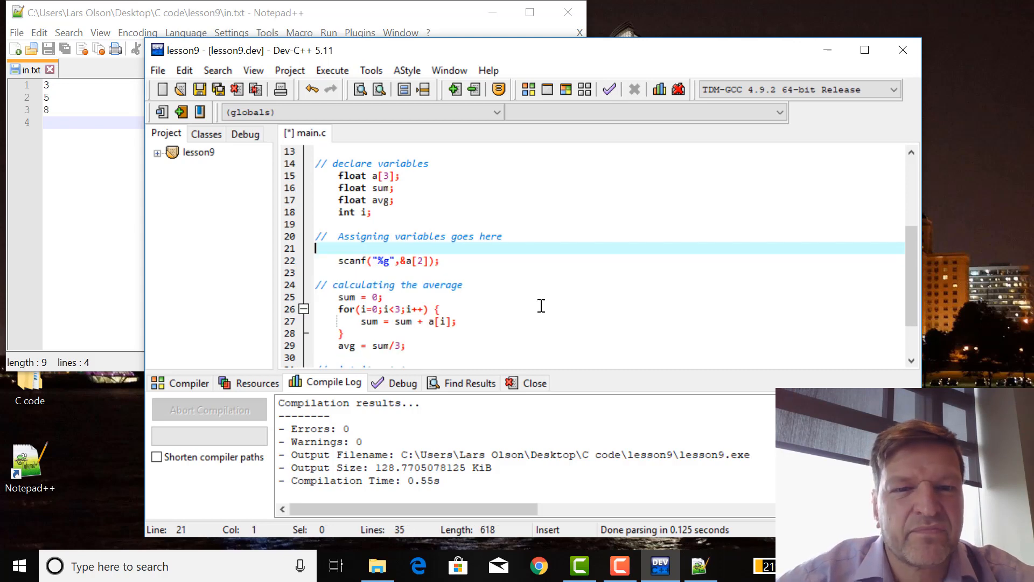
pyautogui.scroll(3)
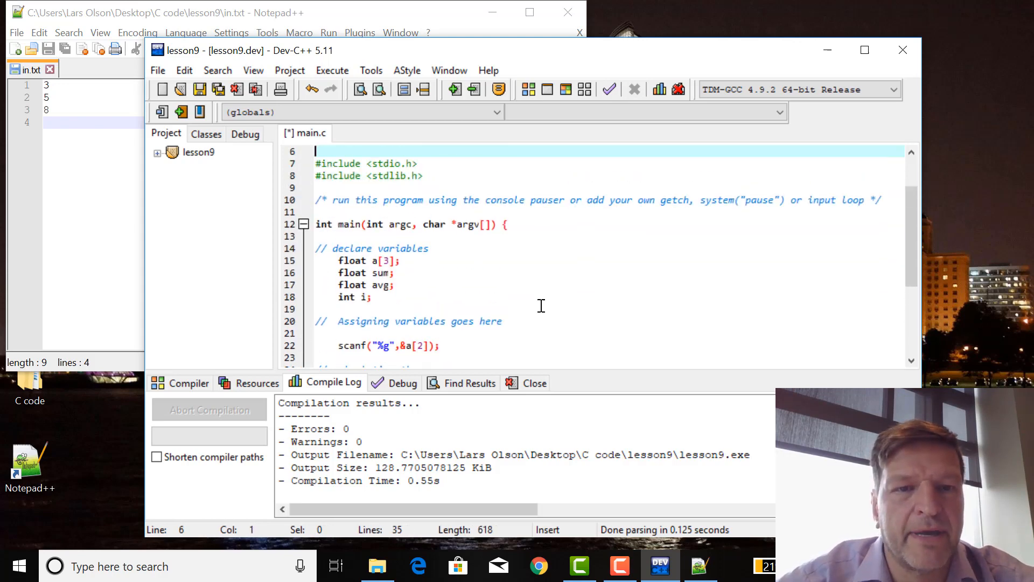
pyautogui.click(318, 224)
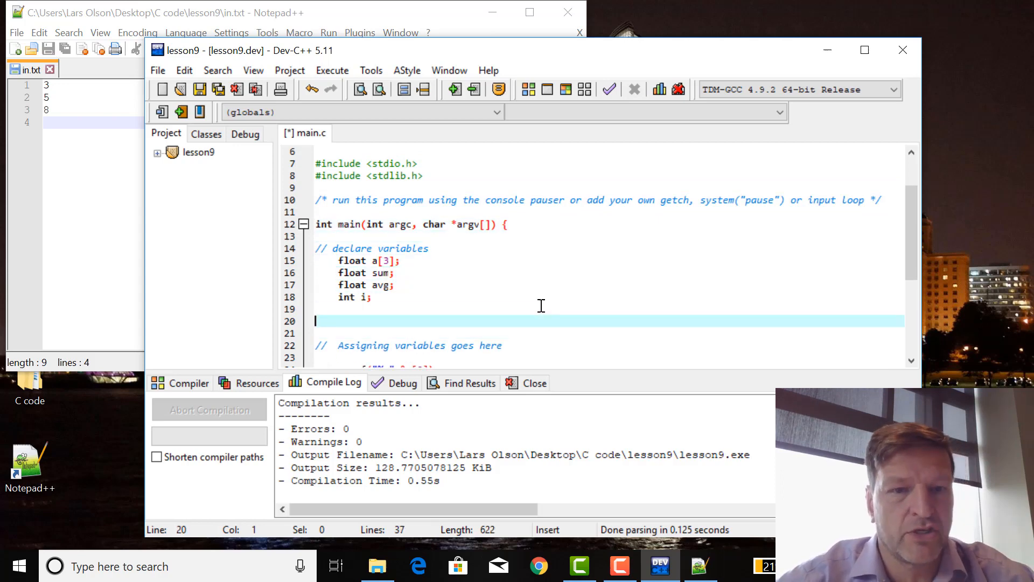
pyautogui.write('FI')
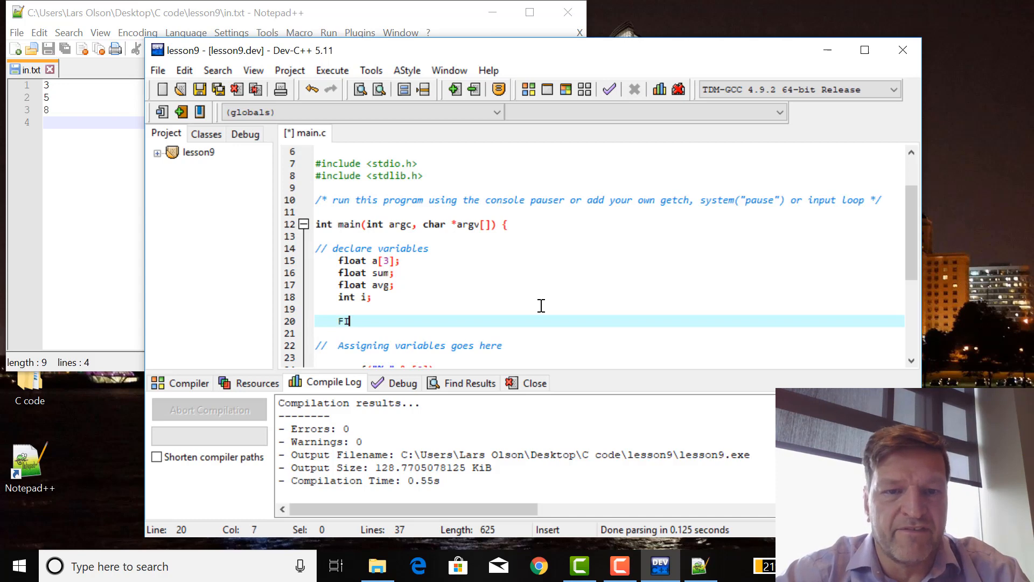
pyautogui.write('LE *')
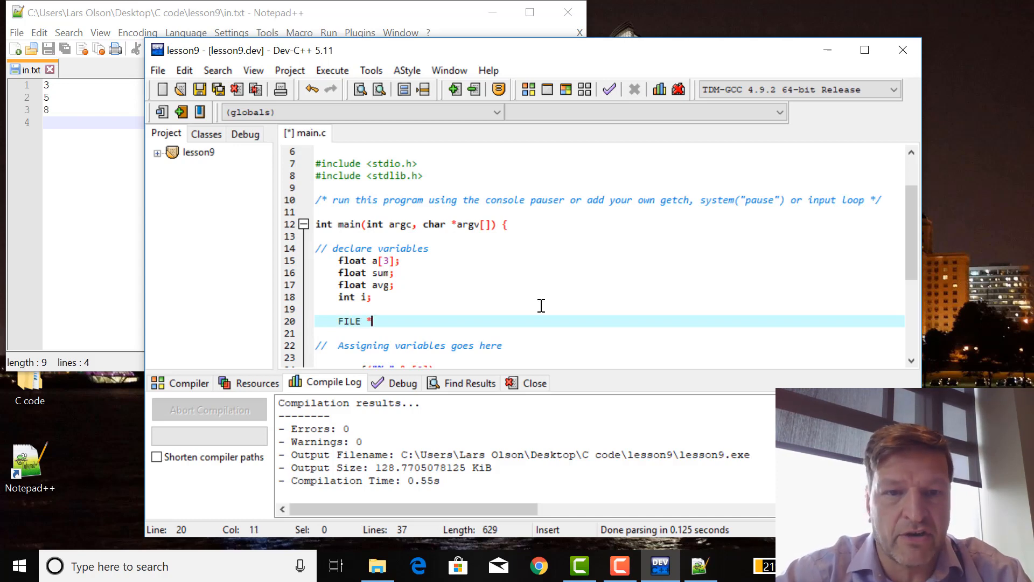
pyautogui.write('fp;')
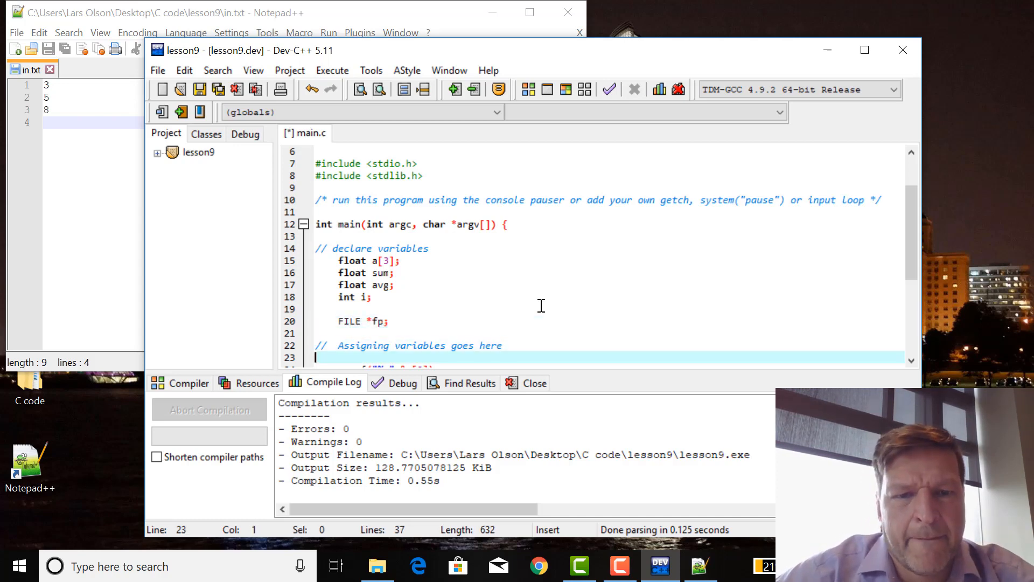
pyautogui.scroll(-3)
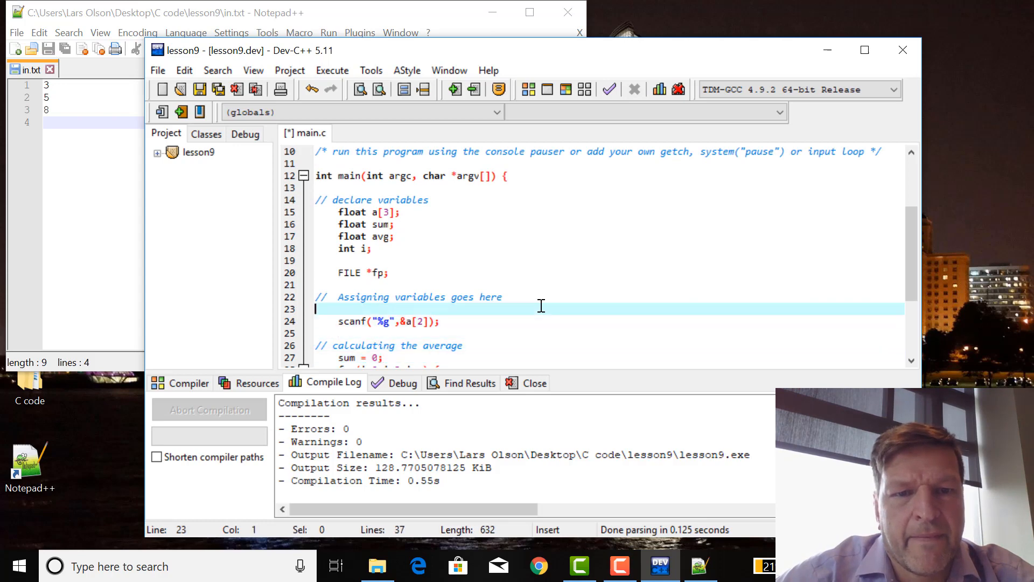
# Add fp = fopen("in.txt","r"); on a new line 24.
pyautogui.press('enter')
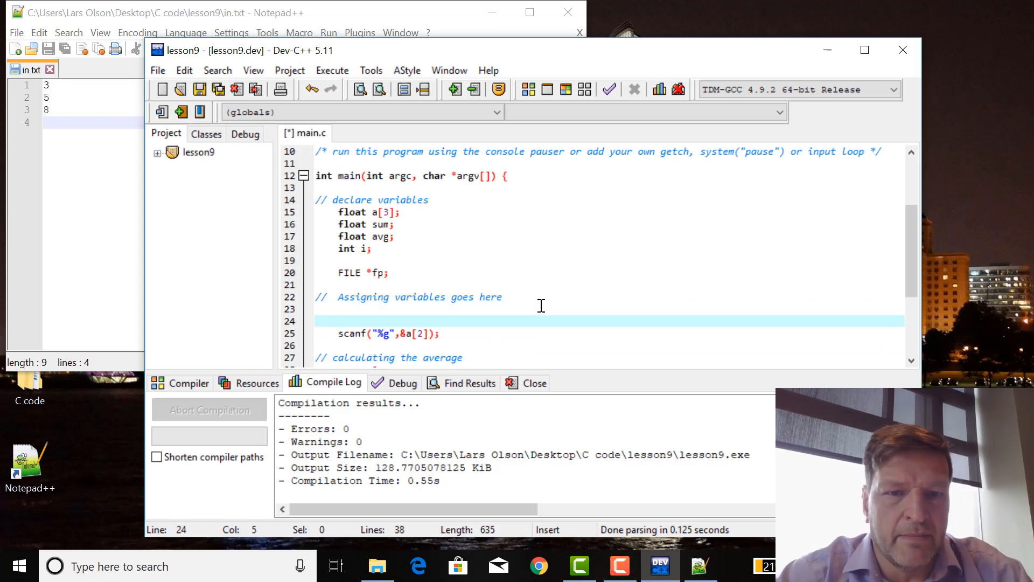
pyautogui.write('fp = fopen')
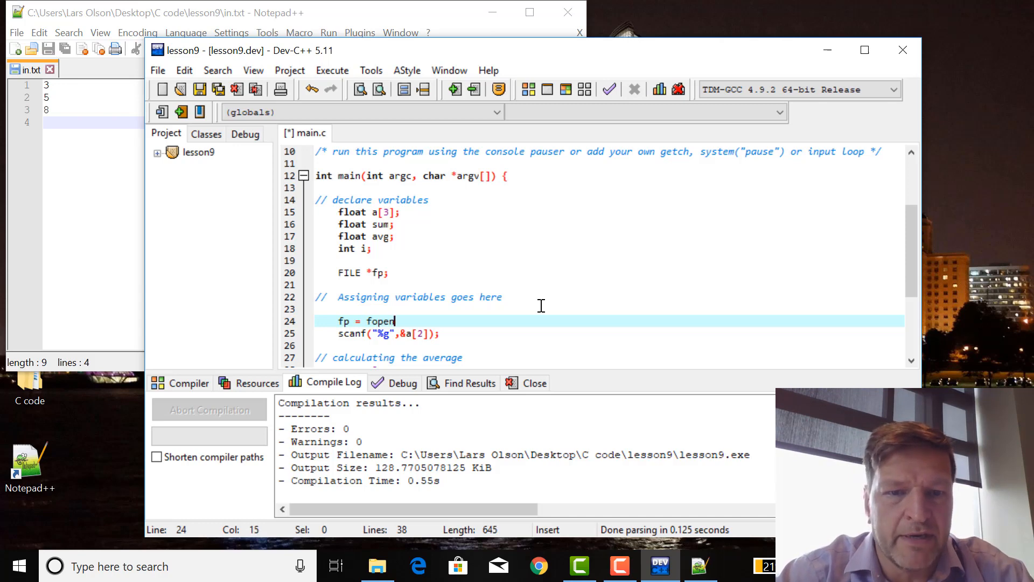
pyautogui.write('("')
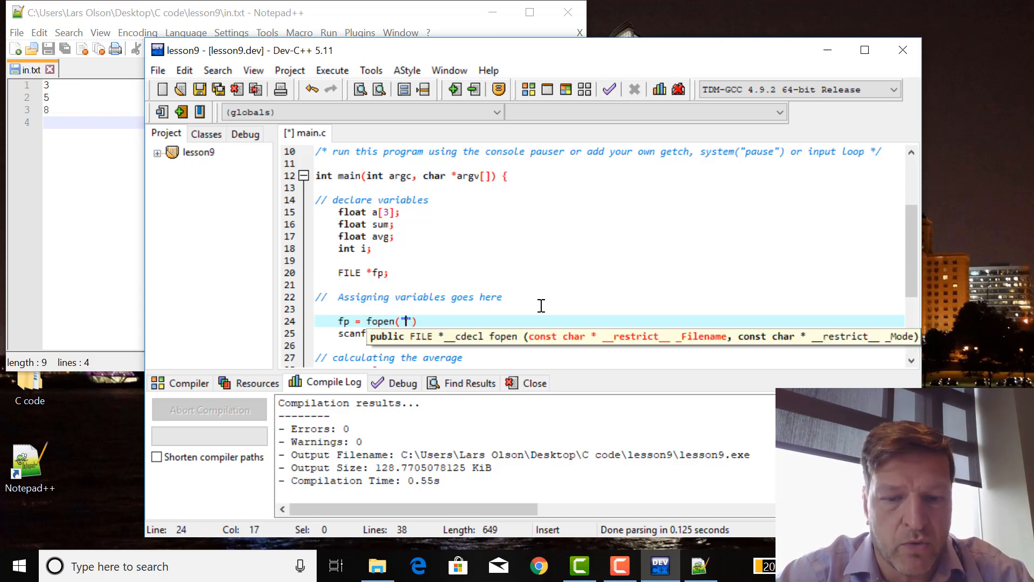
pyautogui.write('in.txt","')
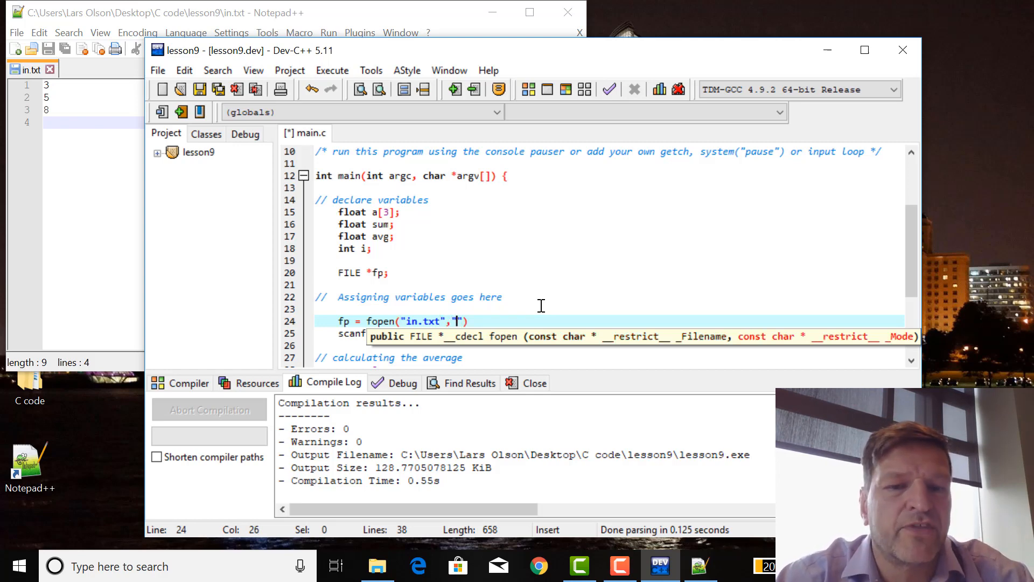
pyautogui.write('r')
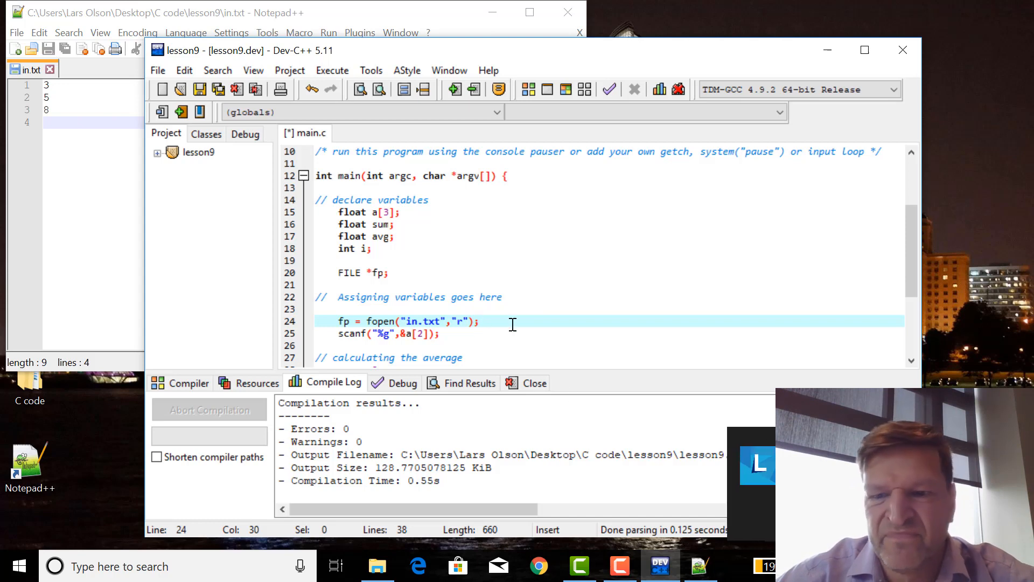
# Turn the a[0], a[1], a[2] reading lines into fscanf(fp, ...) calls.
pyautogui.click(478, 321)
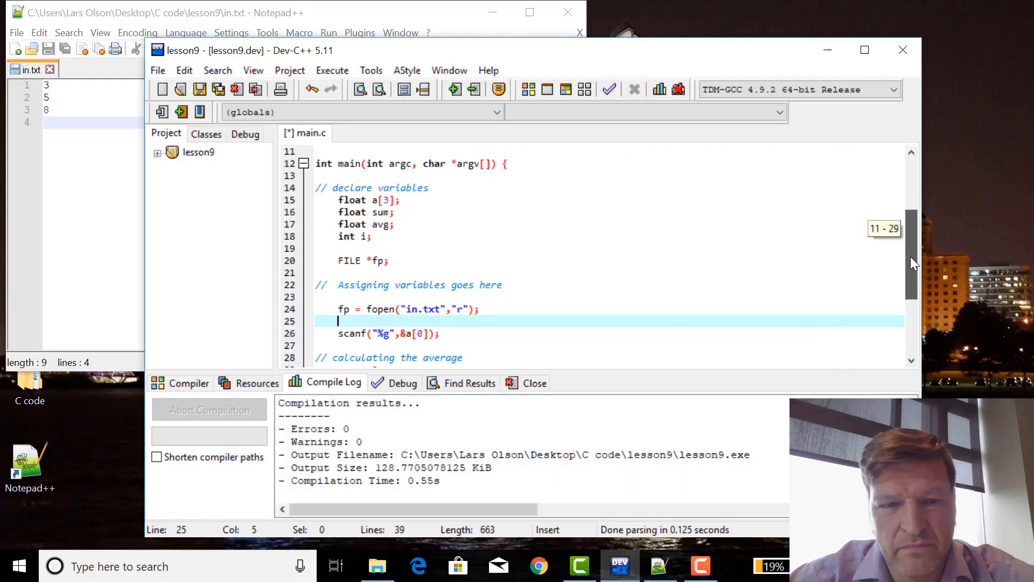
pyautogui.scroll(-3)
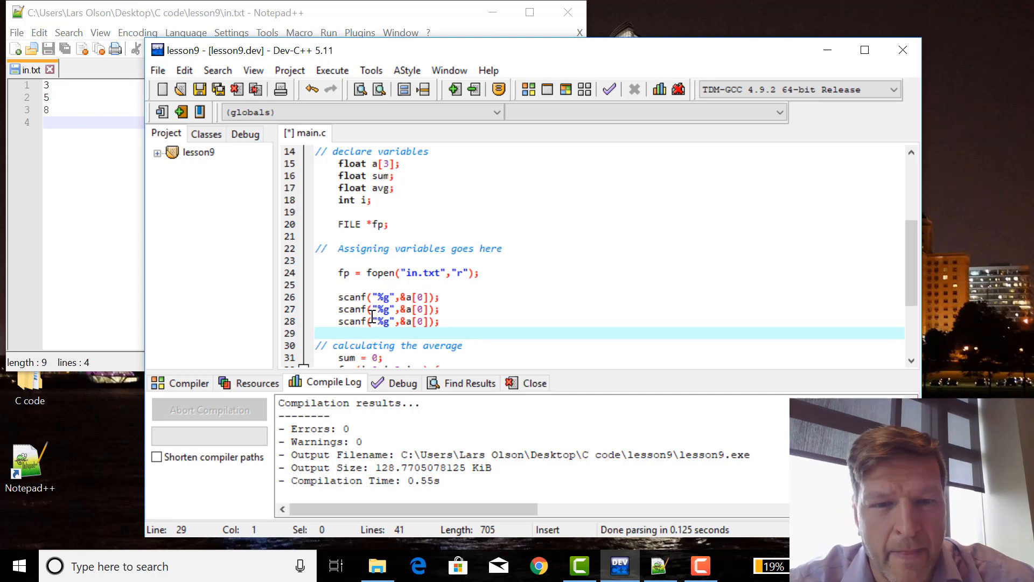
pyautogui.click(414, 309)
pyautogui.write('1')
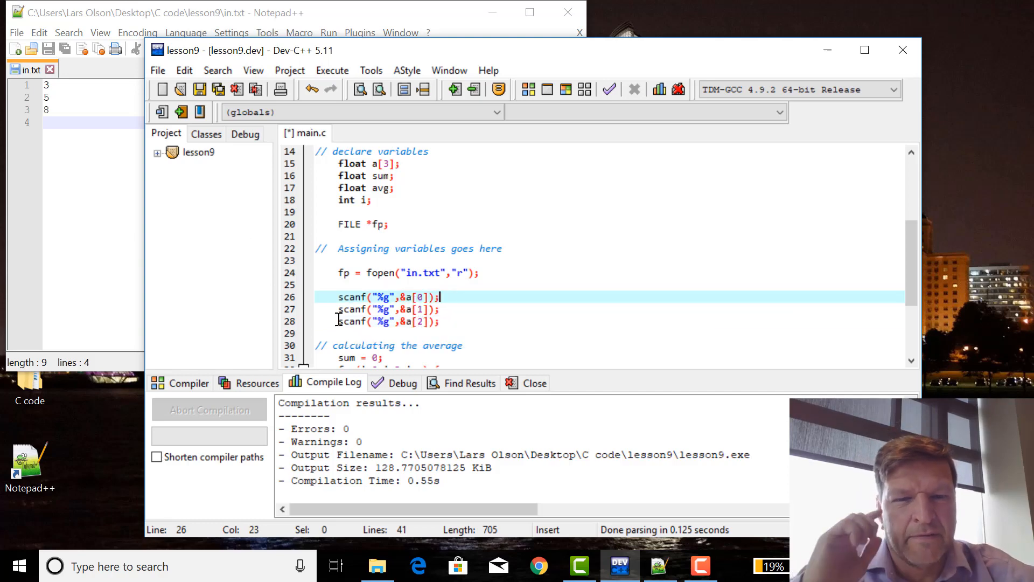
pyautogui.click(338, 297)
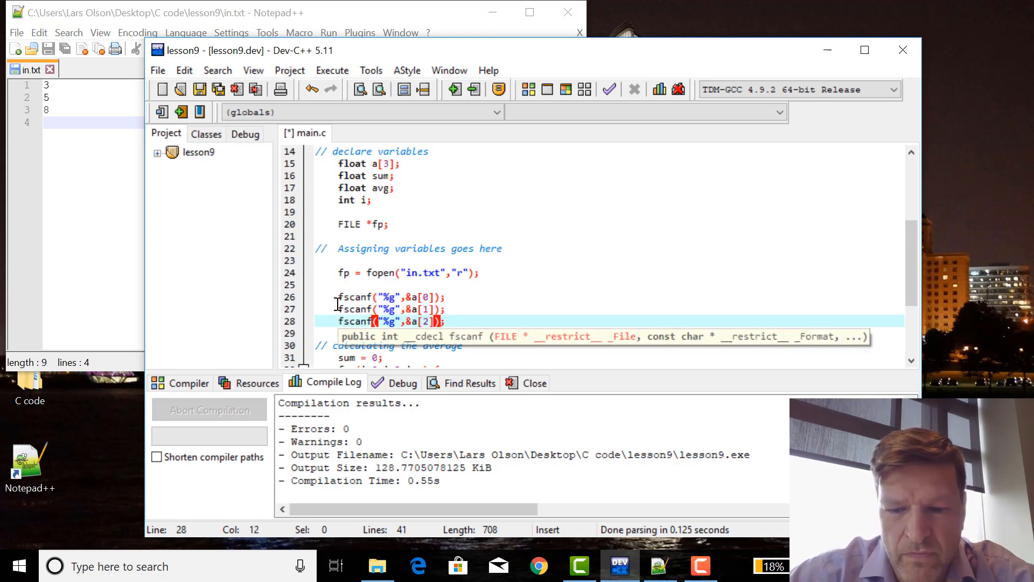
pyautogui.write('fp,')
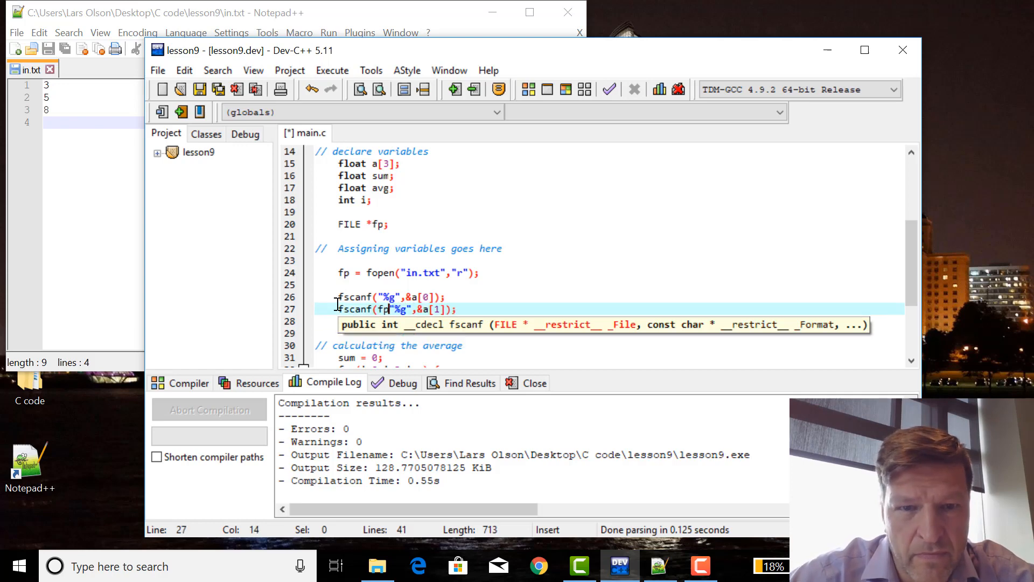
pyautogui.click(396, 297)
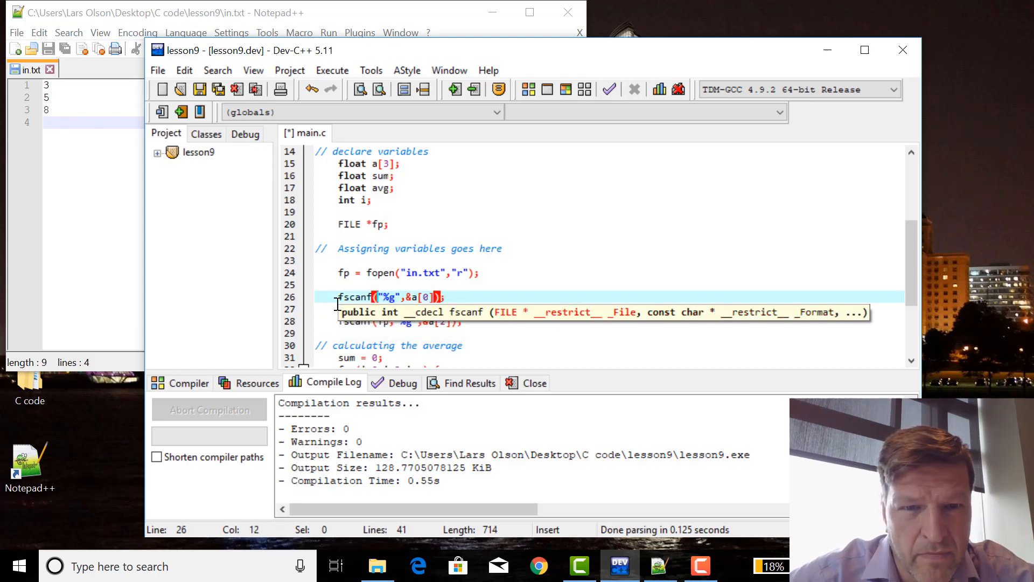
pyautogui.write('fp,')
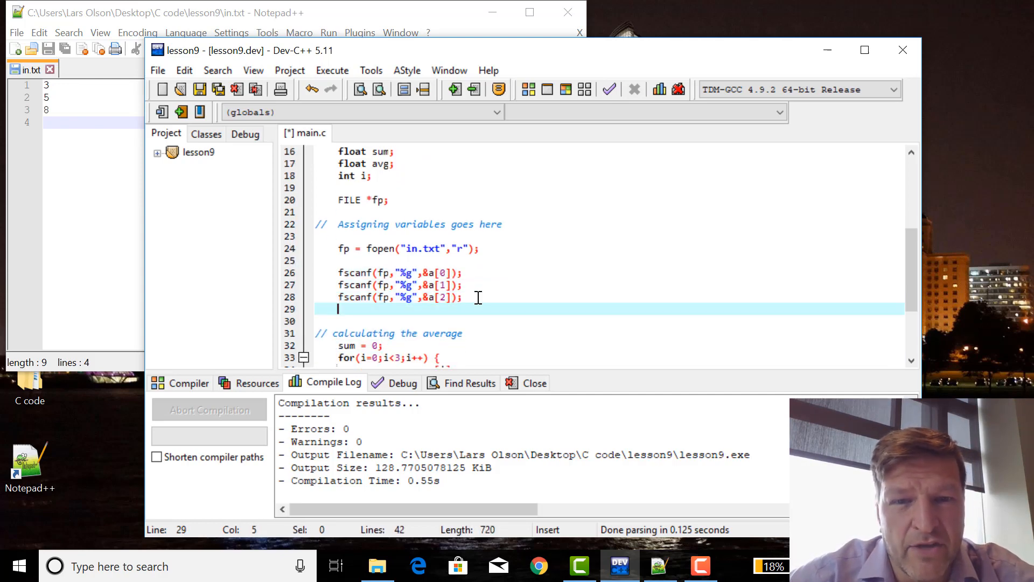
# Add fclose(fp); after the file-reading lines.
pyautogui.write('f')
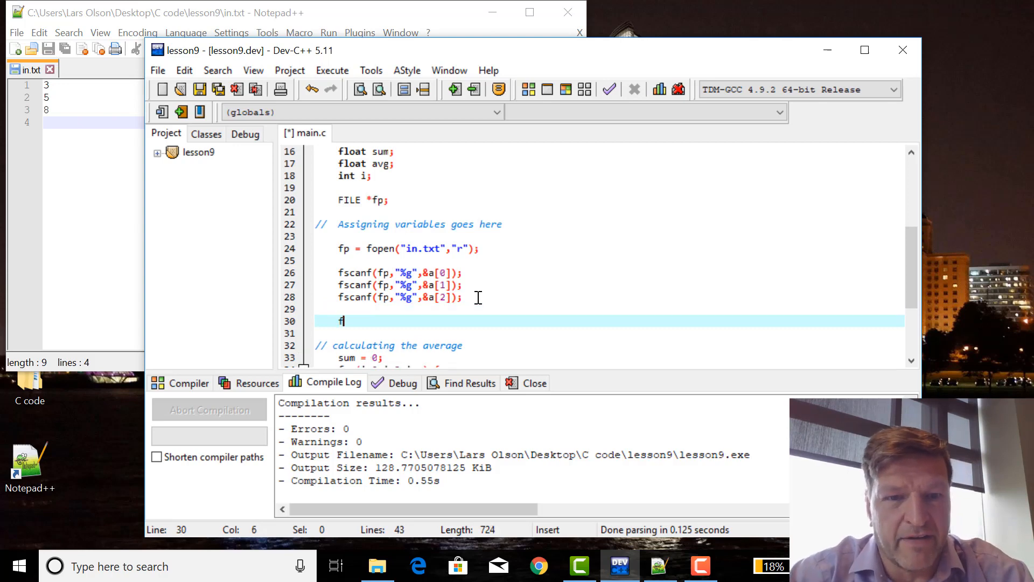
pyautogui.write('close(fp)')
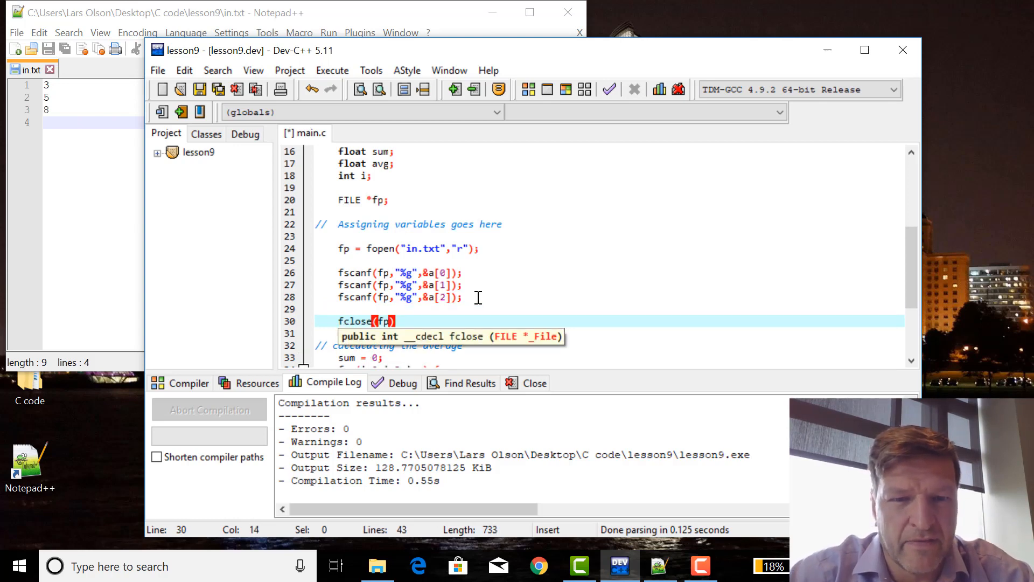
pyautogui.write(';')
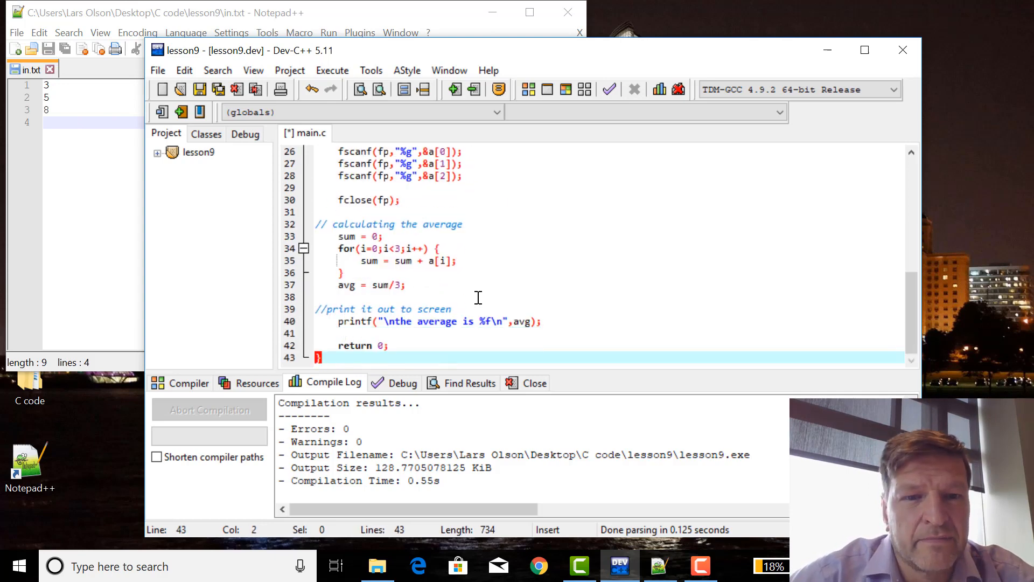
# Run the compiled lesson9 program, which prints an average of 5.333333 from in.txt.
pyautogui.scroll(3)
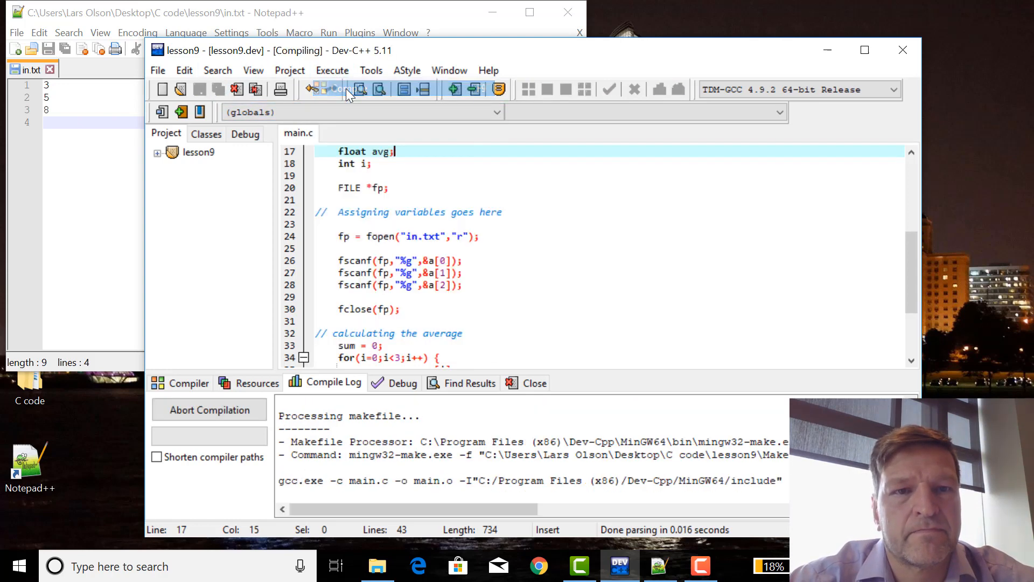
pyautogui.click(332, 70)
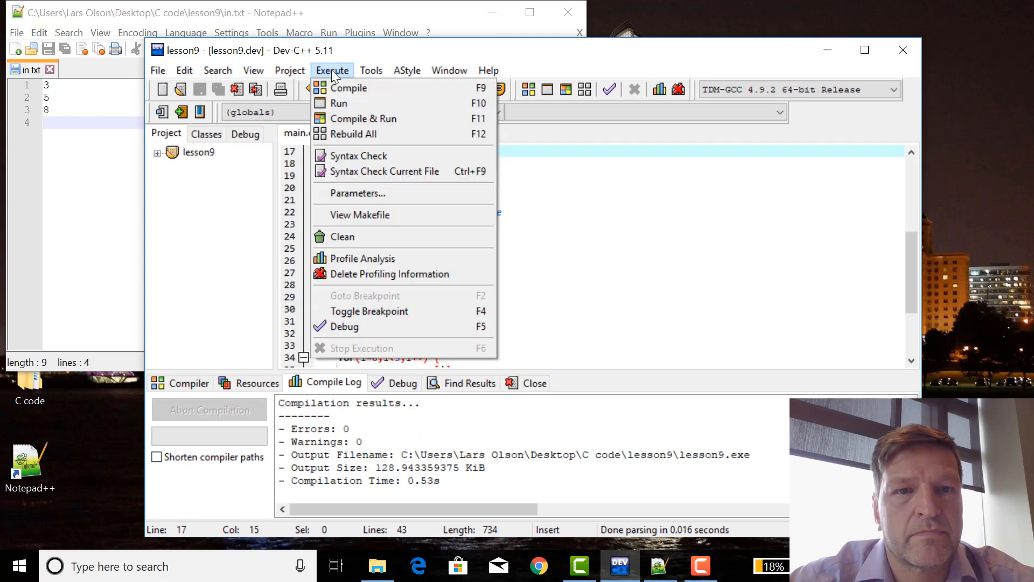
pyautogui.click(340, 103)
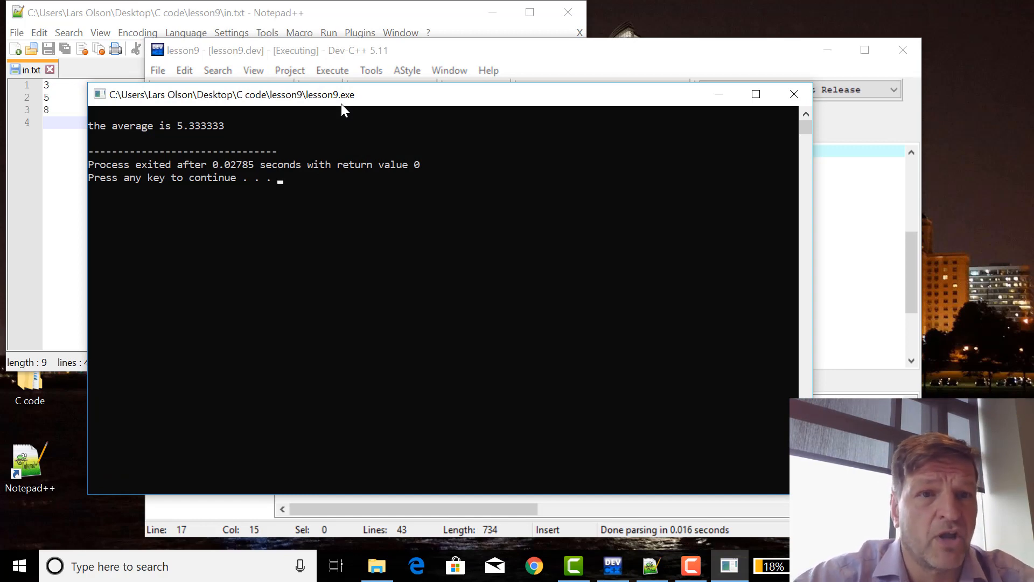
pyautogui.moveTo(227, 141)
pyautogui.write('9')
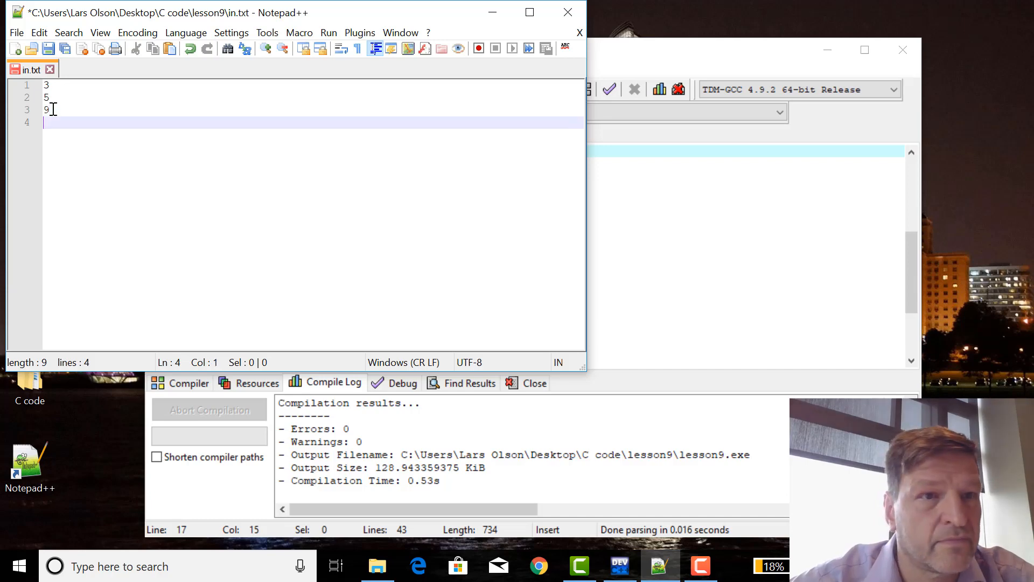
# Save in.txt with 9 as the third number and rerun, getting average 5.666667.
pyautogui.click(49, 48)
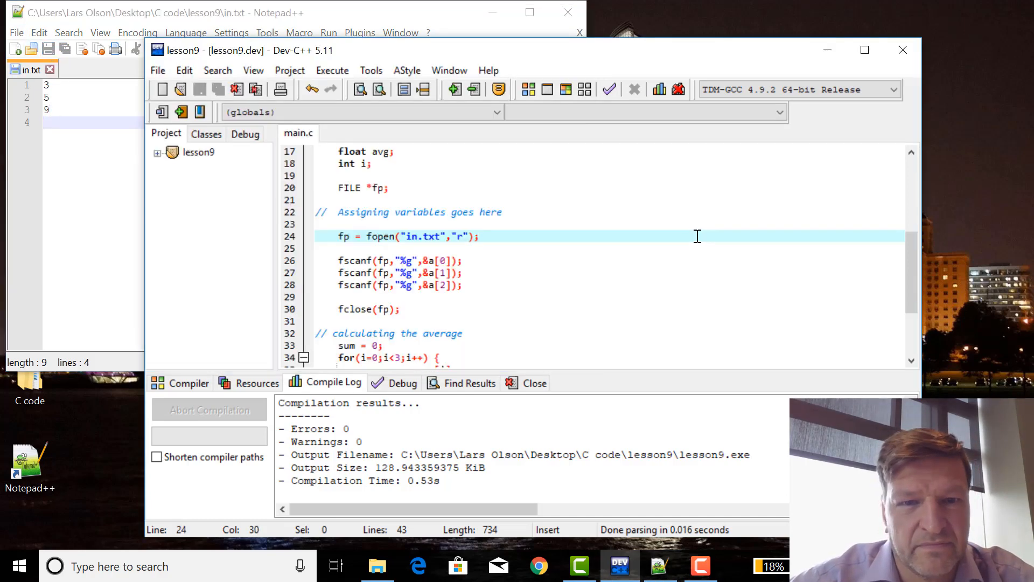
pyautogui.click(331, 71)
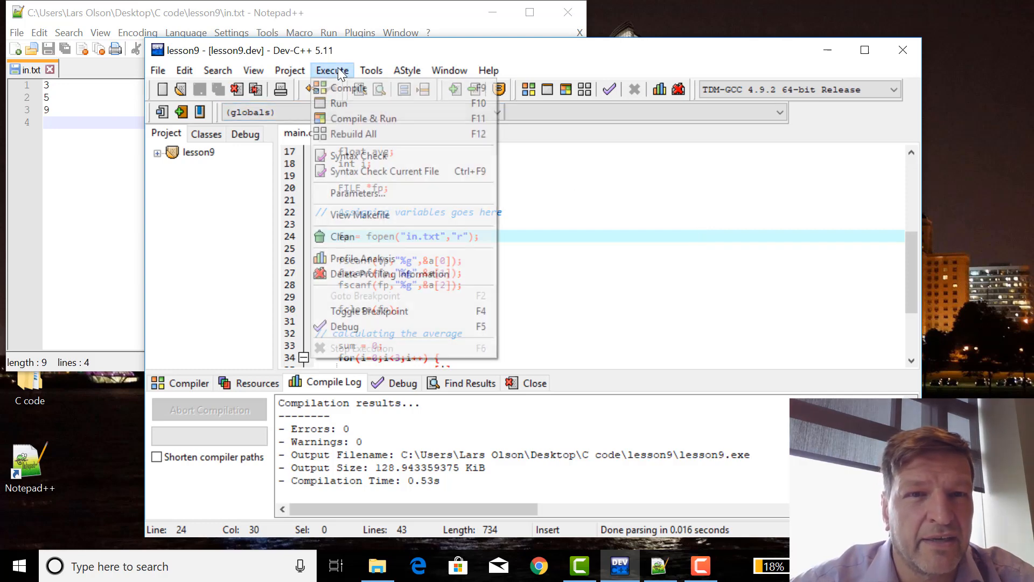
pyautogui.click(339, 103)
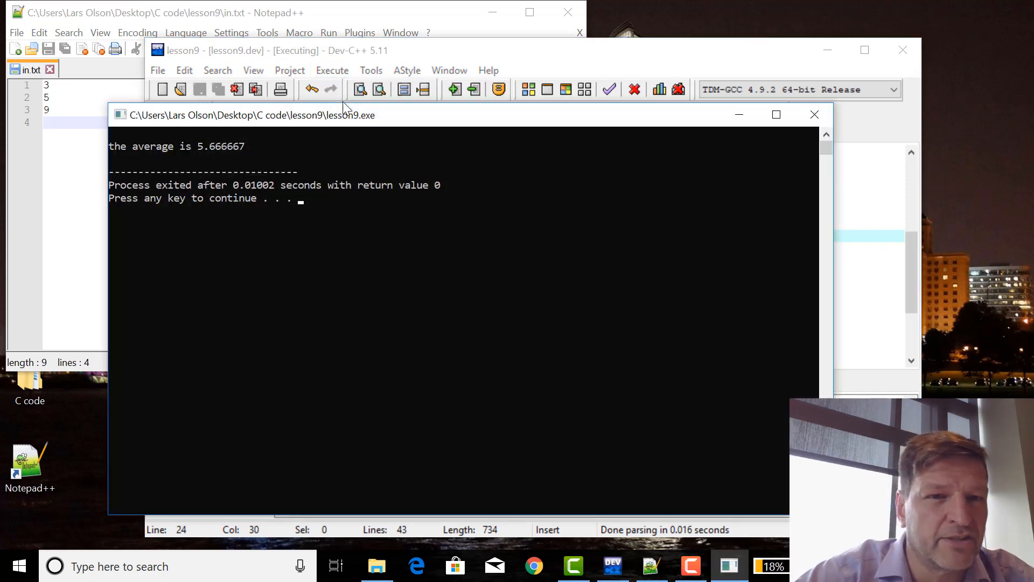